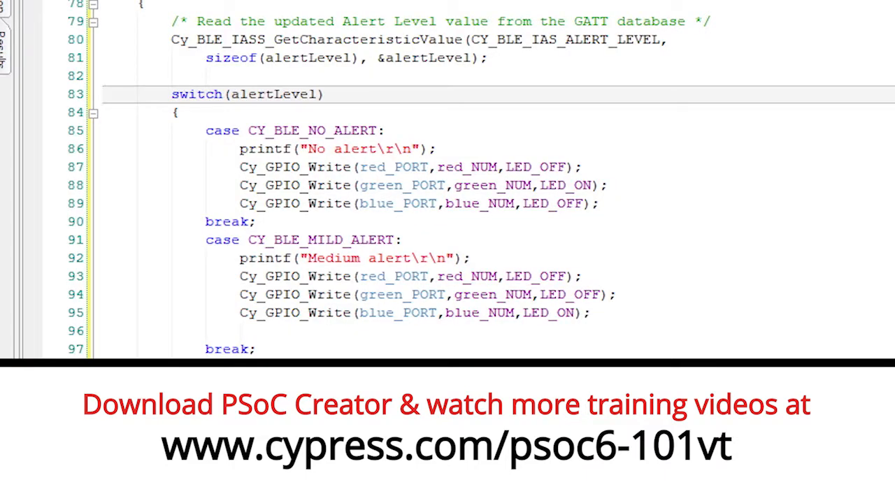
Close the BLEFindMe main_cm4.c editor to reveal the Start Page and workspace projects
left_click(405, 276)
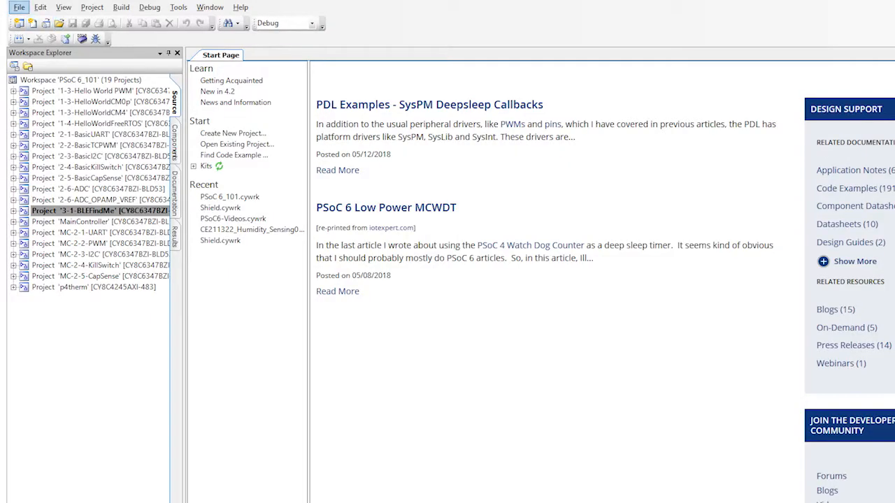
Create a new project named 3-2-SimpleBLEPeripheral
left_click(18, 7)
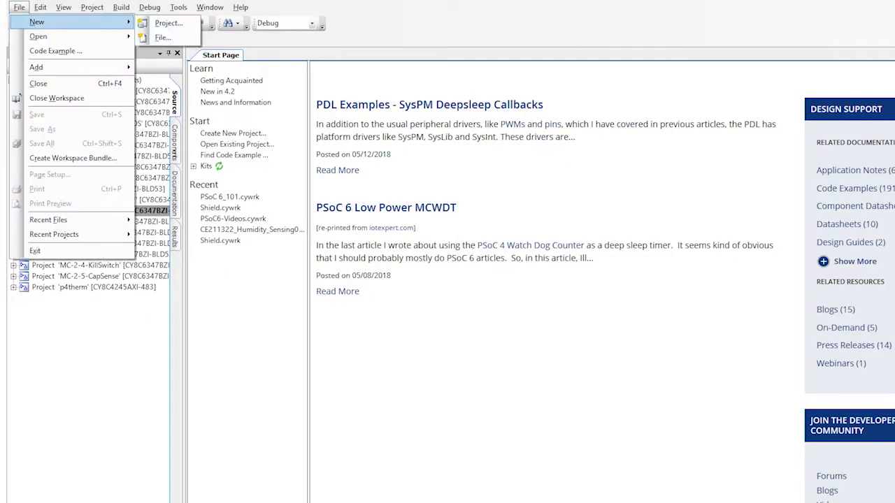
left_click(167, 23)
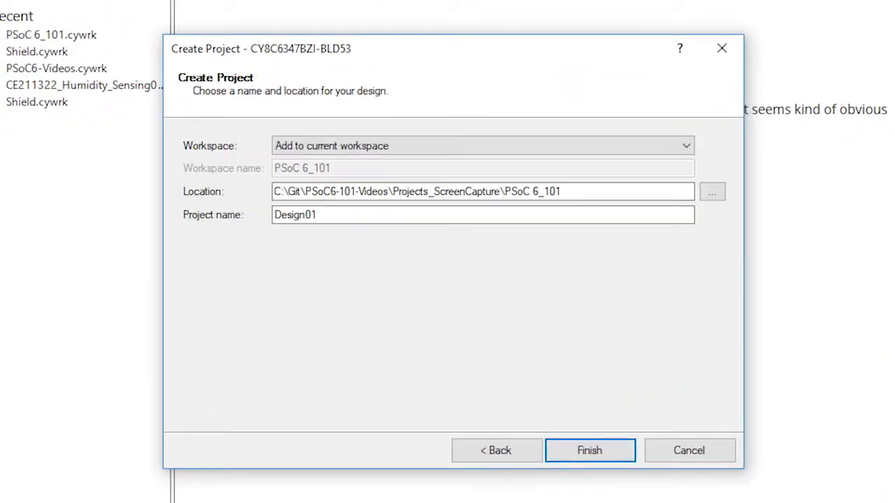
type("3-2-SimpleBLEPer")
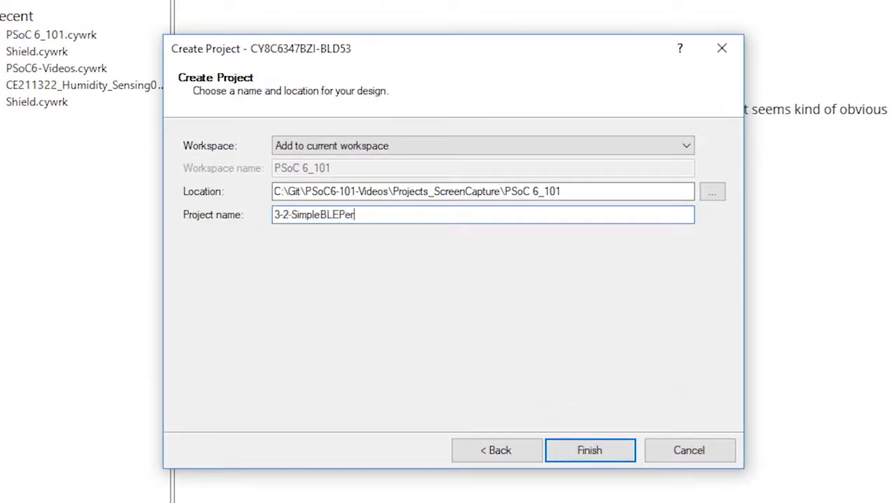
left_click(589, 450)
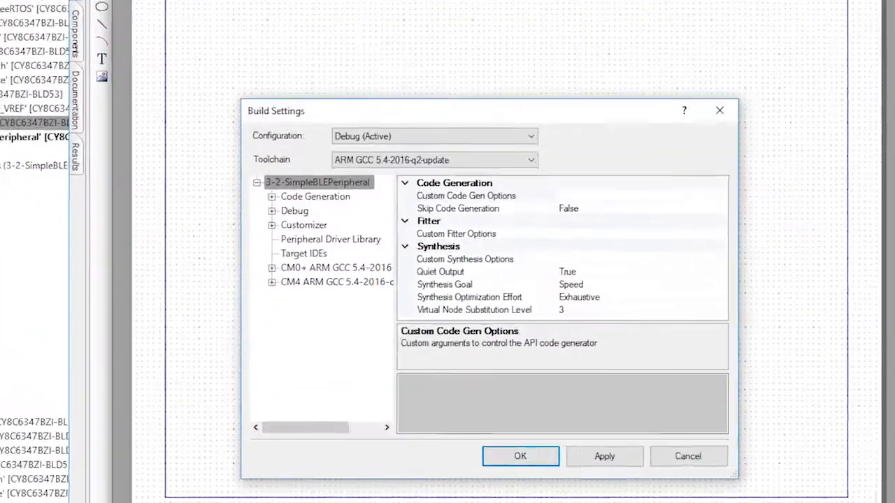
Enable FreeRTOS Memory Management with heap_4 in the Peripheral Driver Library build settings
left_click(330, 239)
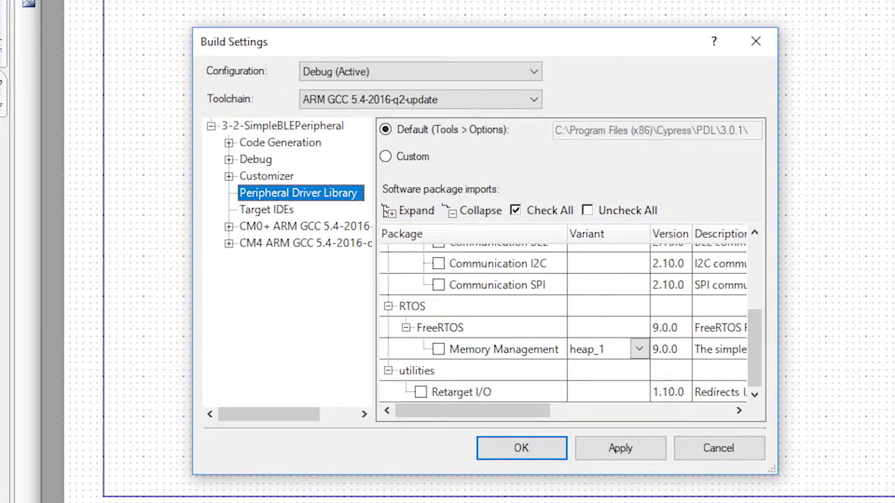
left_click(637, 349)
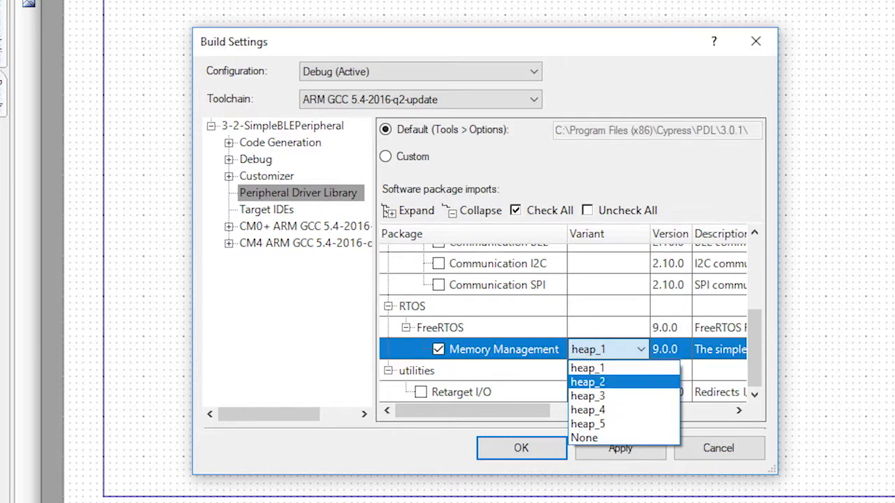
left_click(587, 410)
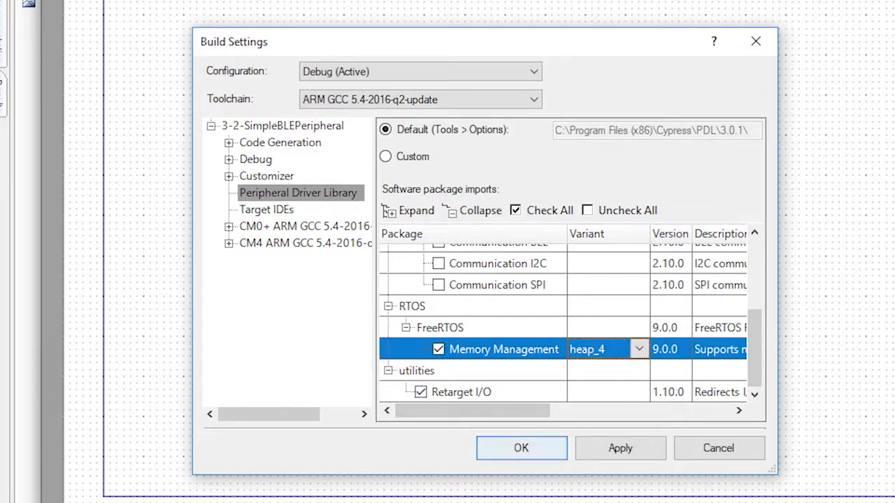
left_click(520, 448)
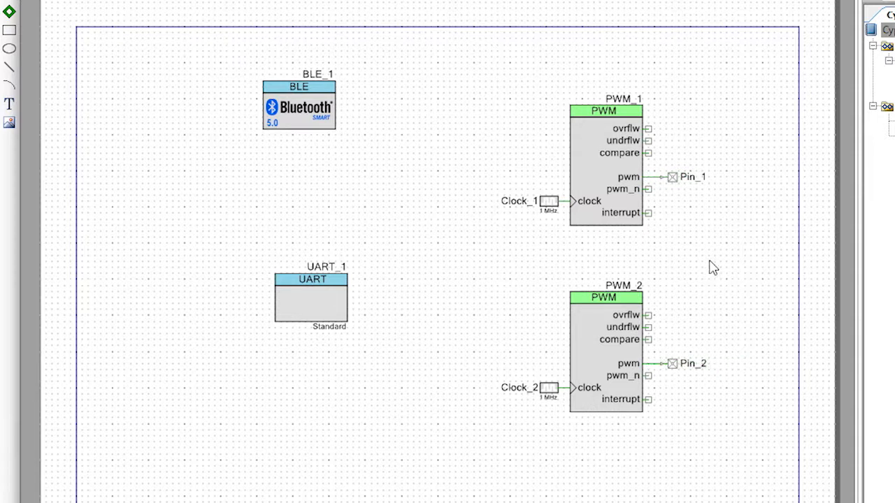
Rename PWM_1 to PWM_BLINK with period 999 and compare 500
left_click(605, 161)
type("PWM_BL")
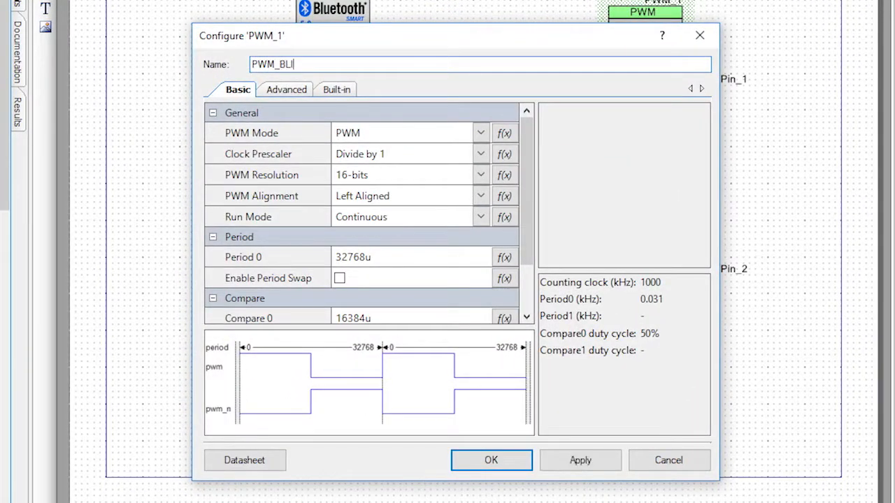
type("NK")
left_click(412, 257)
type("999")
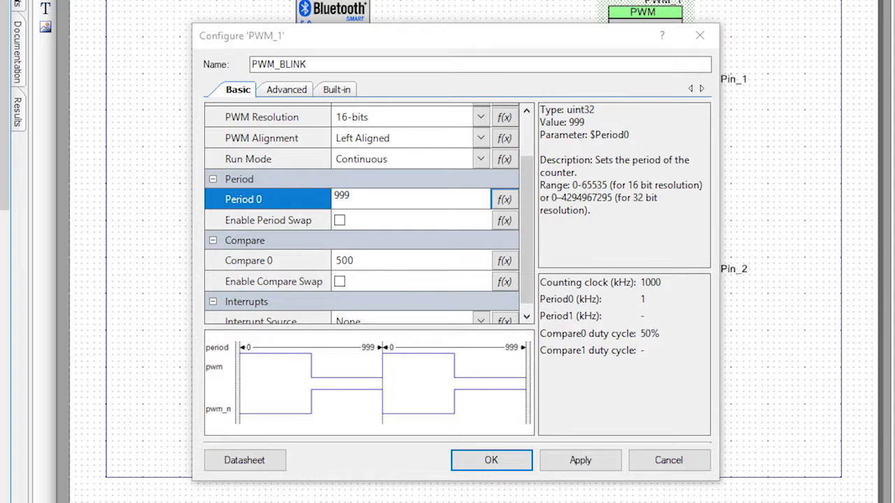
left_click(286, 89)
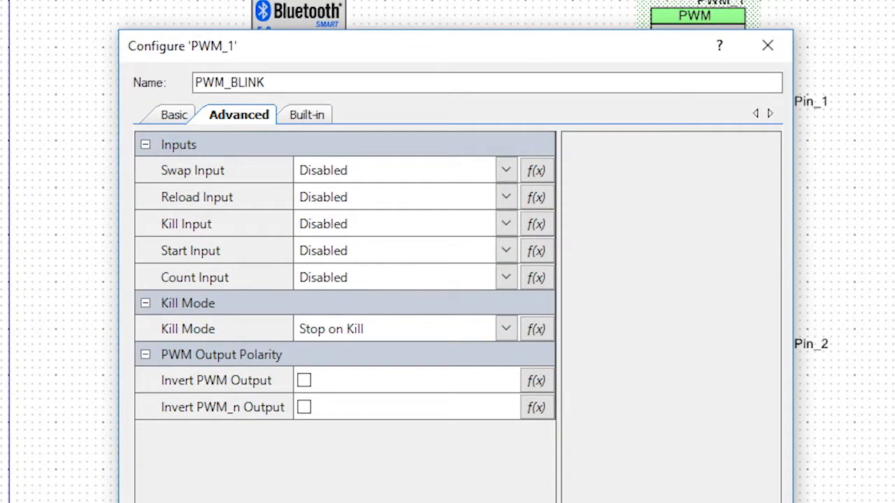
left_click(304, 379)
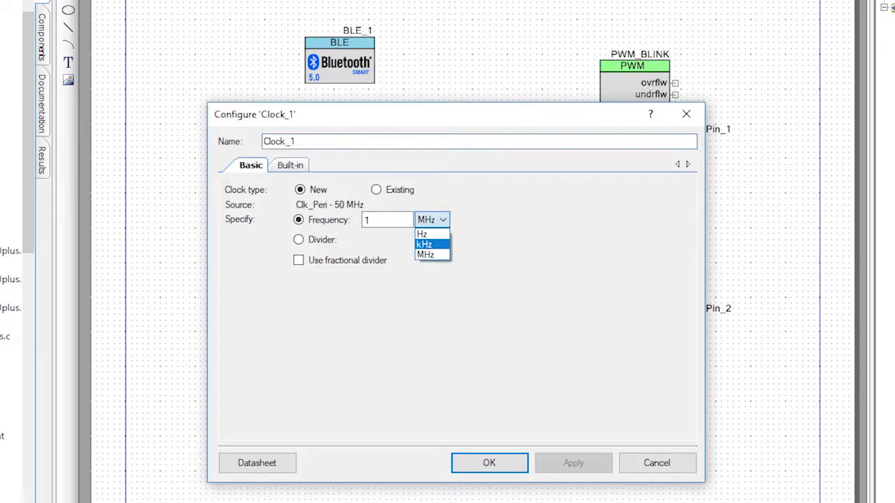
Set Clock_1's frequency unit to kHz so it runs at 1 kHz
left_click(425, 244)
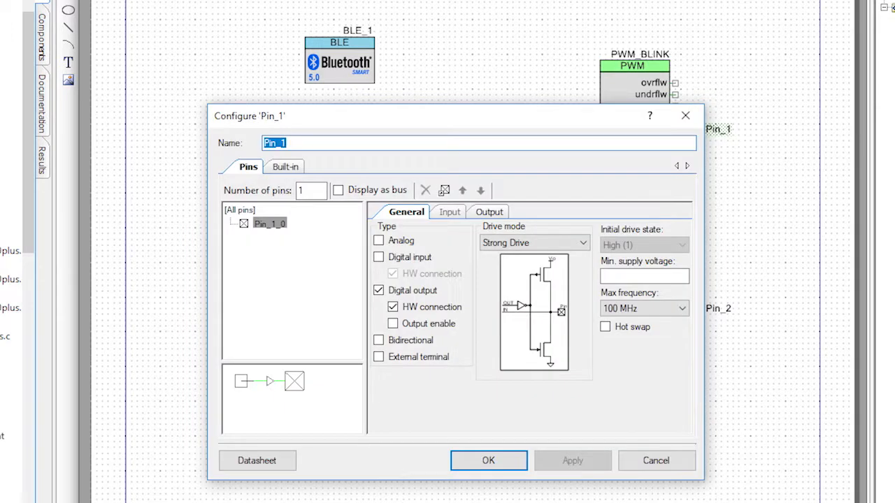
left_click(488, 460)
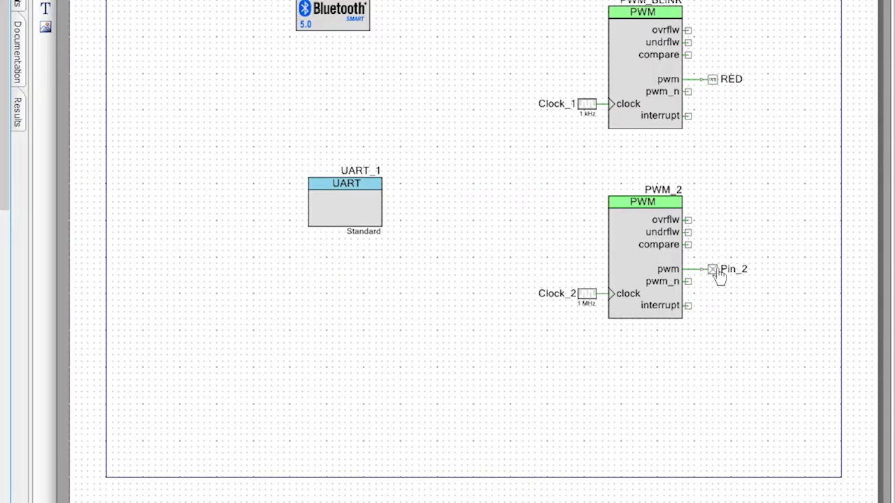
Rename Pin_2 to GREEN and make PWM_2 PWM_DIM with inverted output
double_click(711, 270)
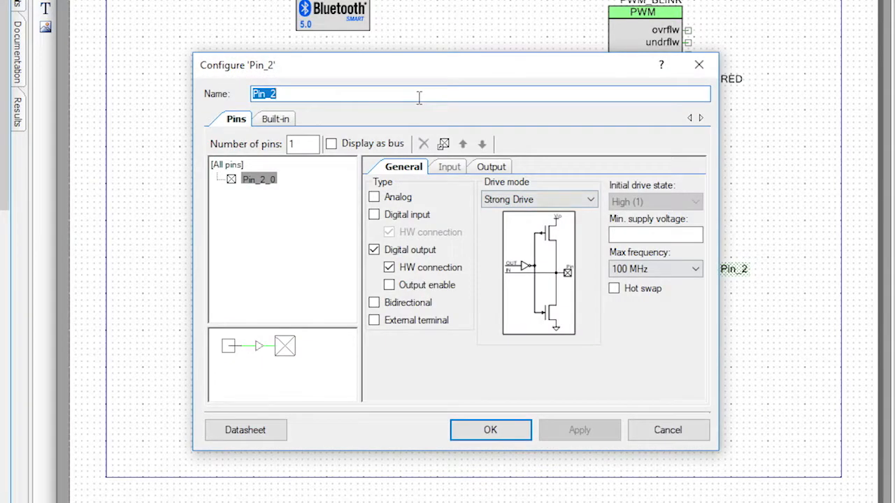
type("GREEN")
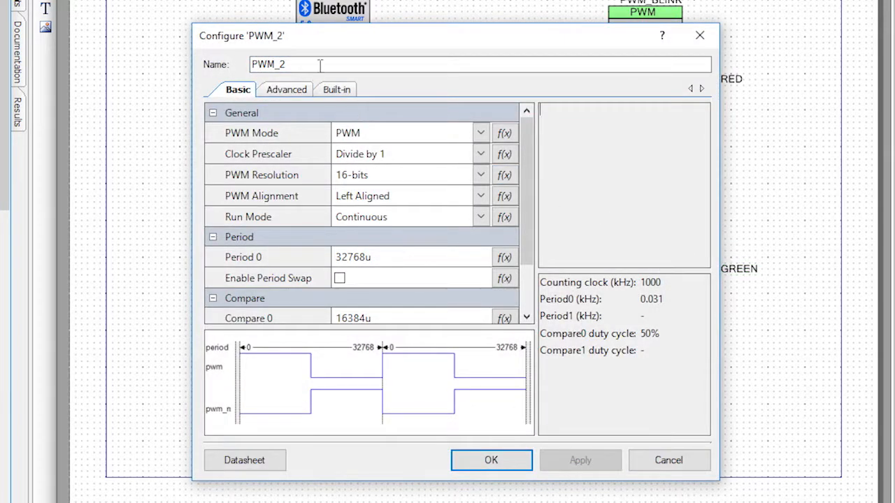
type("PWM_DIM")
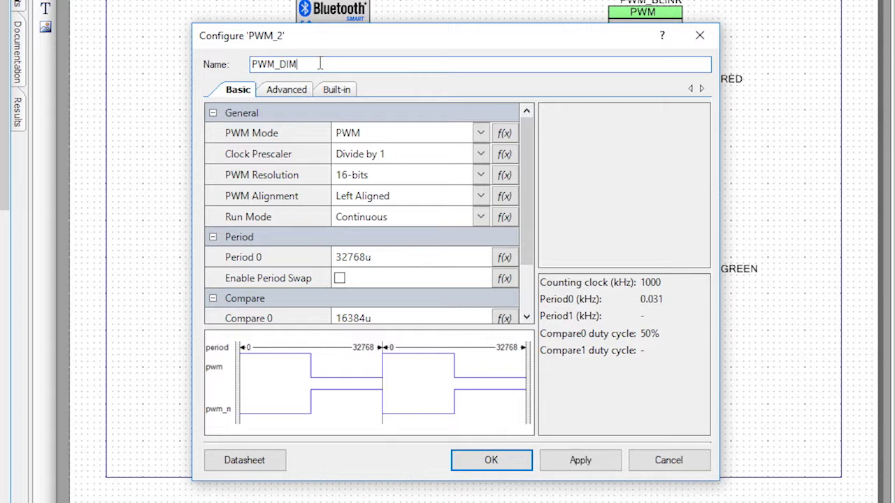
mouse_move(397, 267)
type("100")
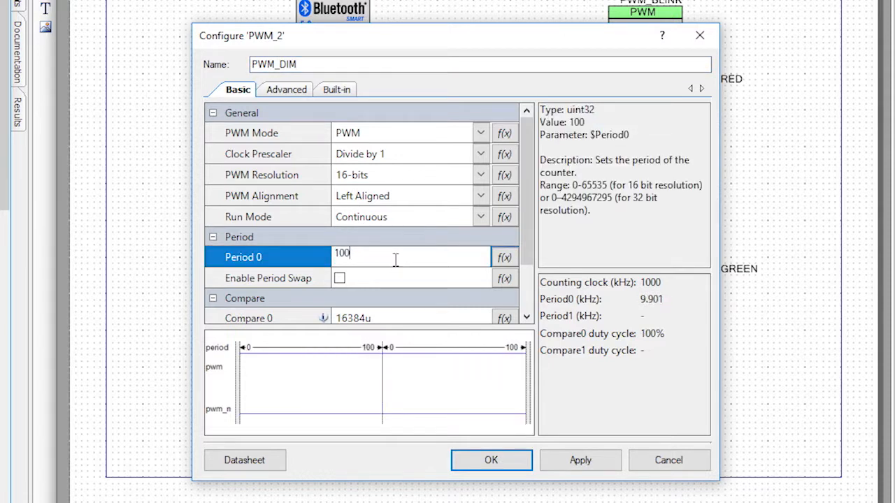
scroll("down", 3)
type("0")
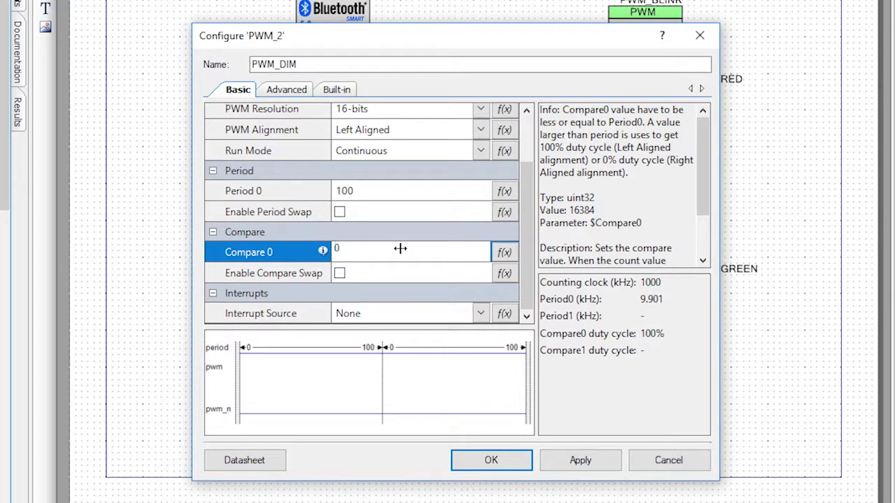
left_click(286, 89)
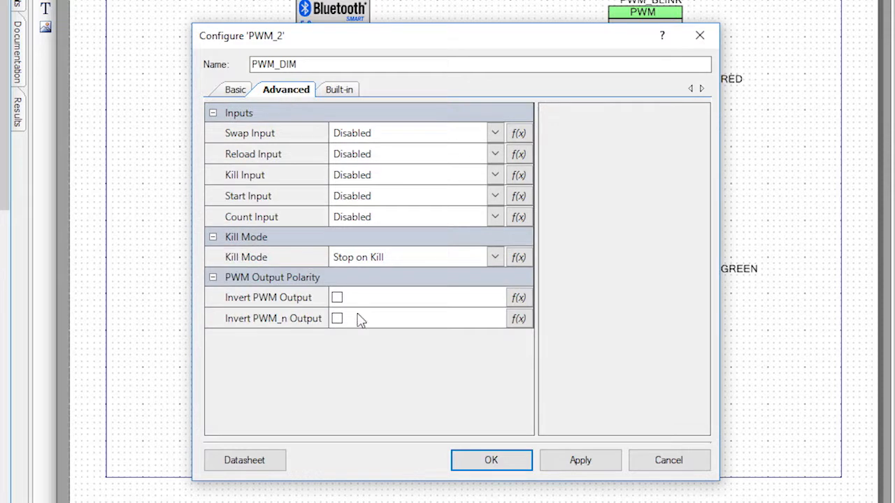
left_click(337, 297)
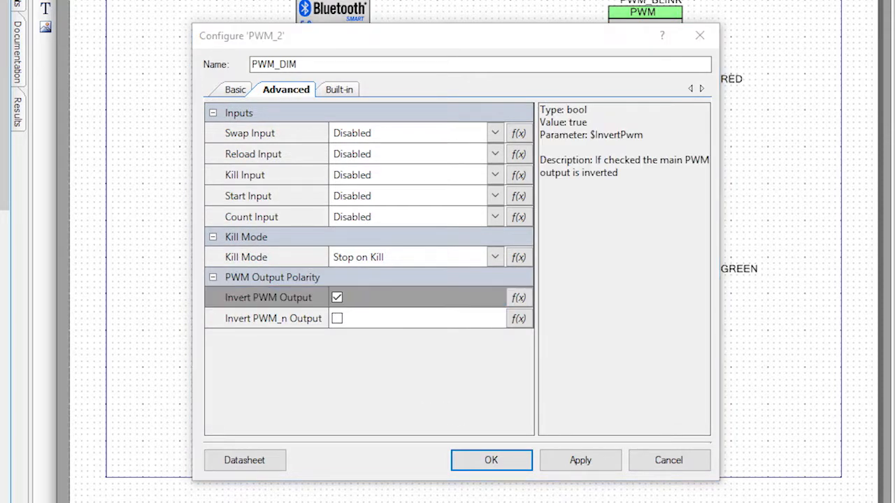
left_click(491, 460)
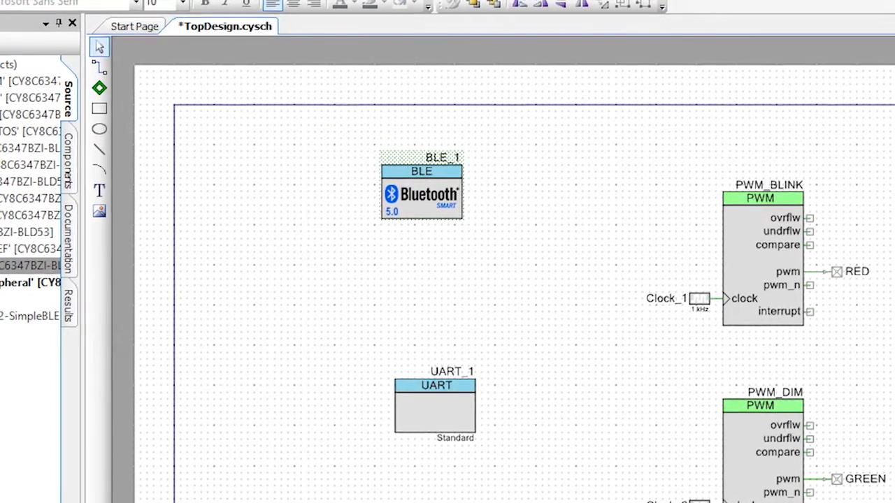
Set BLE_1's CPU core to dual core: controller on CM0+, host and profiles on CM4
double_click(421, 194)
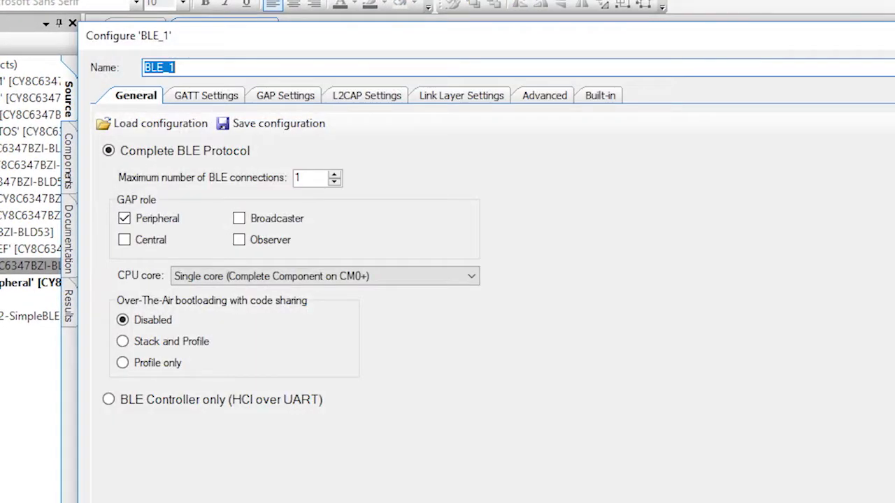
left_click(470, 276)
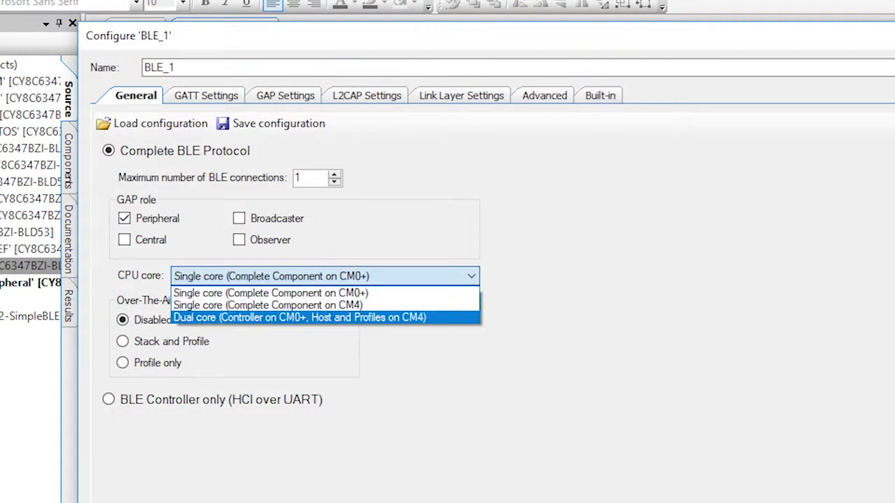
left_click(298, 317)
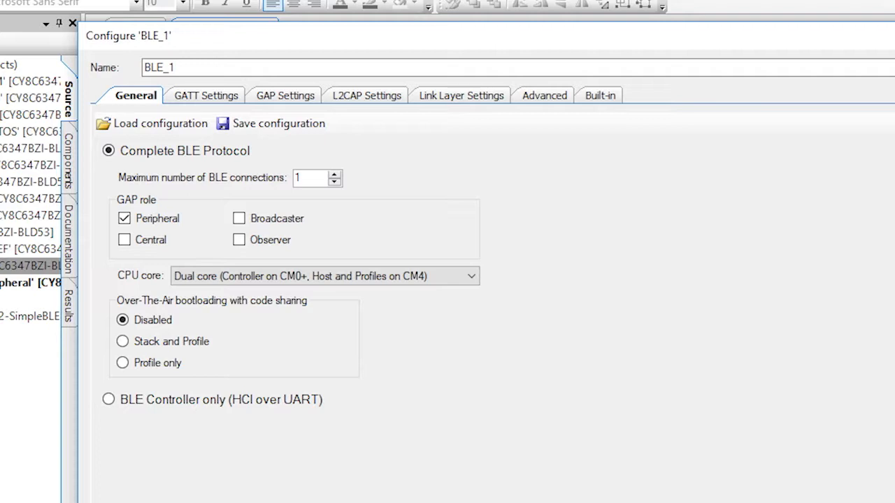
left_click(205, 95)
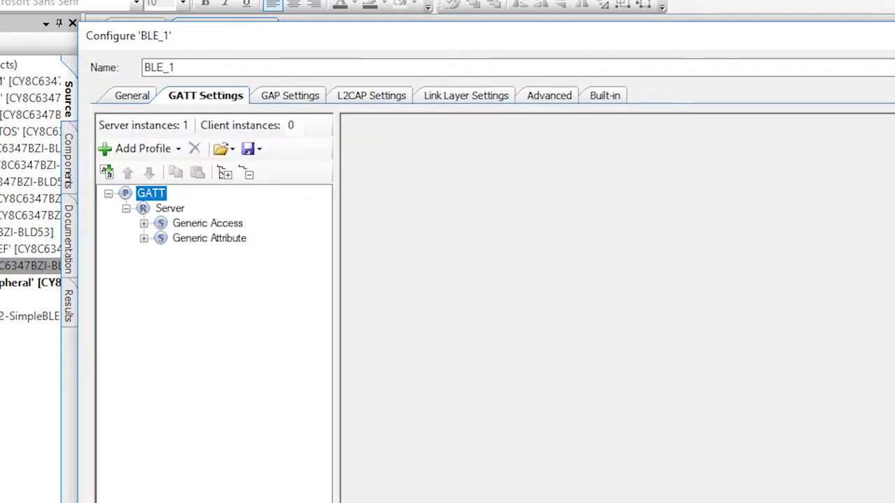
Add a custom service to the BLE_1 GATT server and rename it LED
right_click(169, 208)
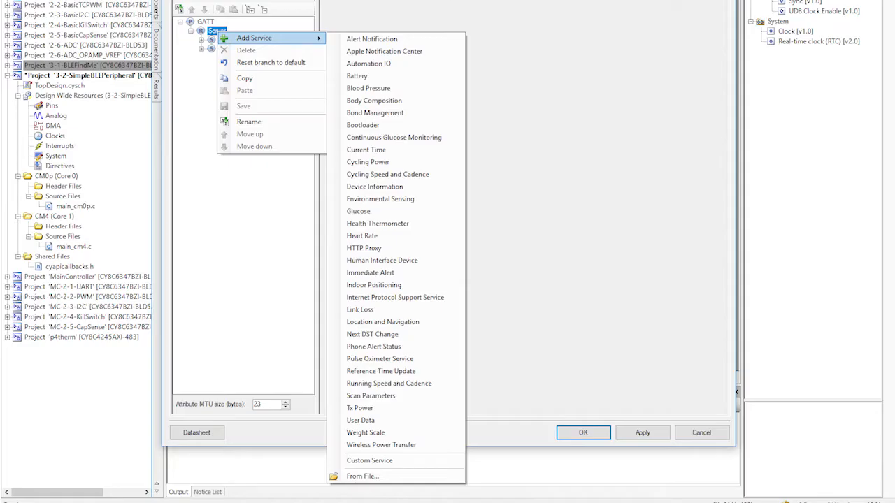
mouse_move(371, 395)
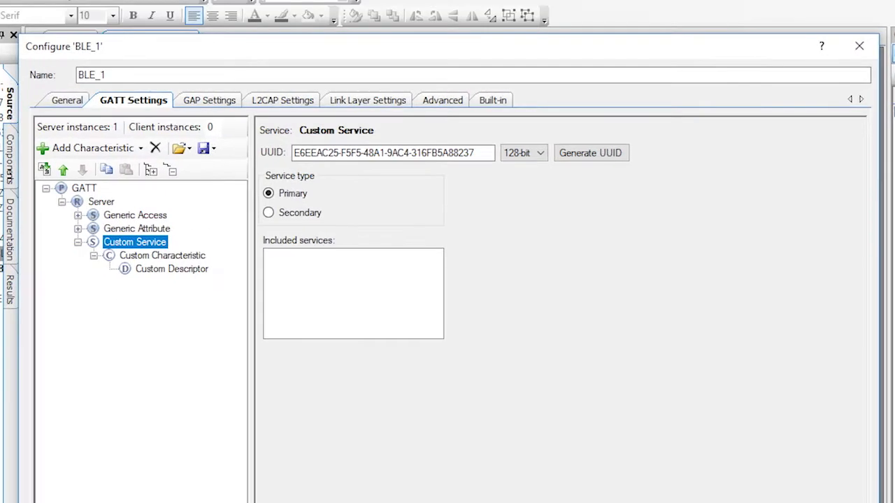
right_click(134, 241)
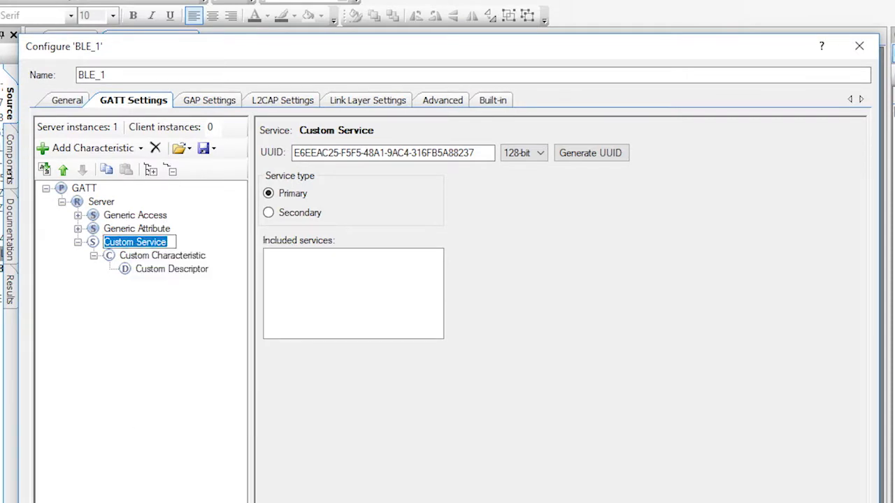
type("LED")
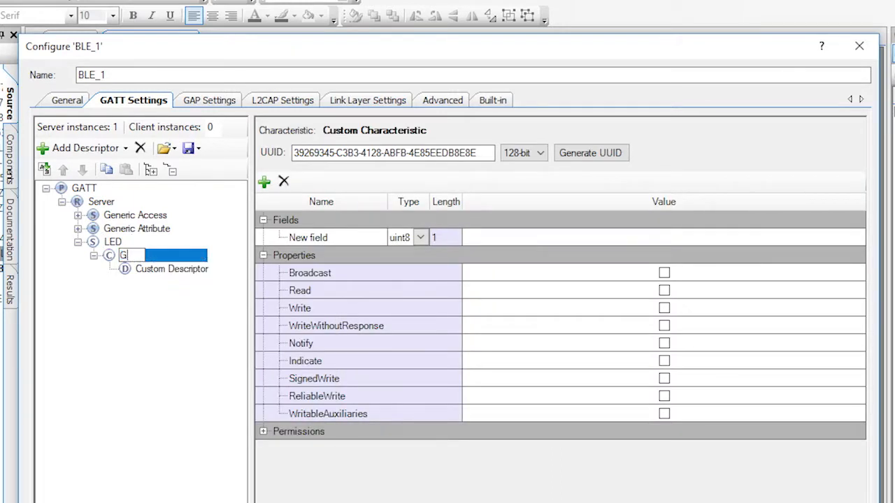
Name the LED characteristic GREEN and allow it to be written
type("GREEN")
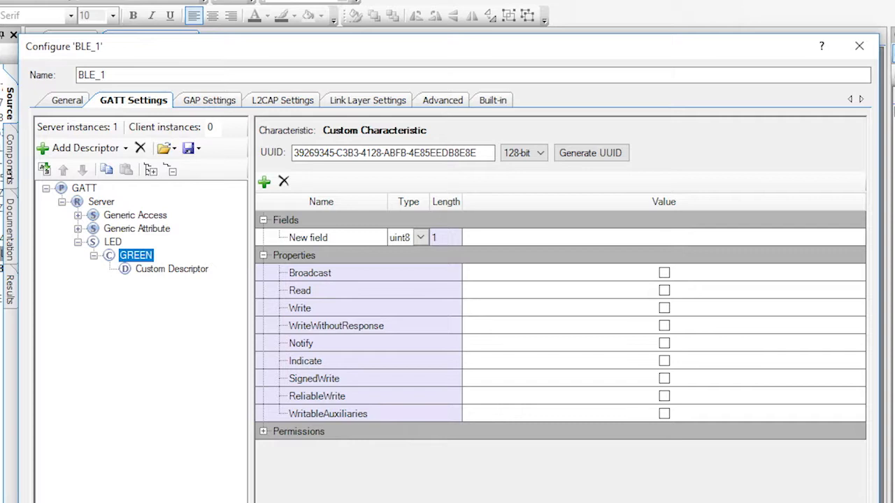
left_click(420, 237)
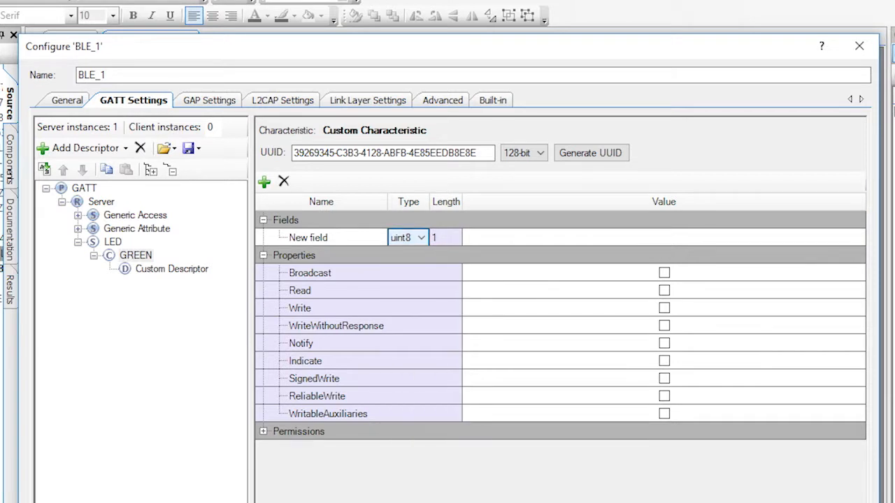
left_click(663, 308)
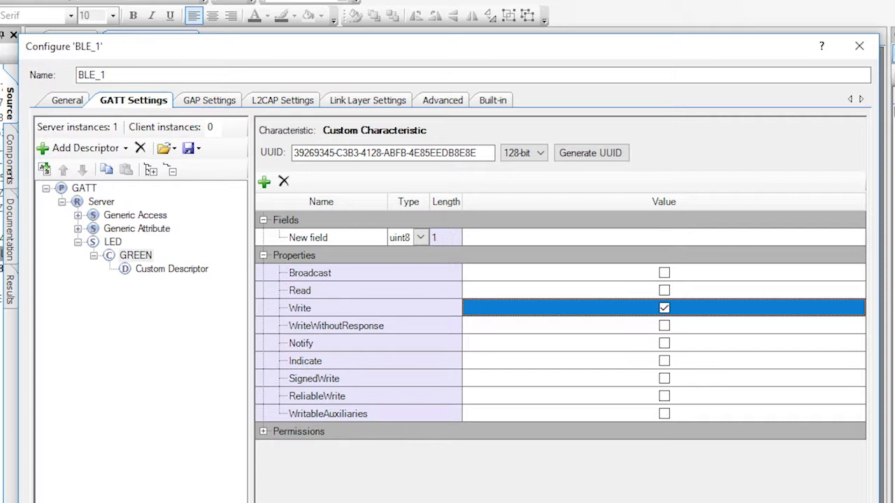
Give GREEN a Characteristic User Description reading 'Green Brighness'
right_click(136, 255)
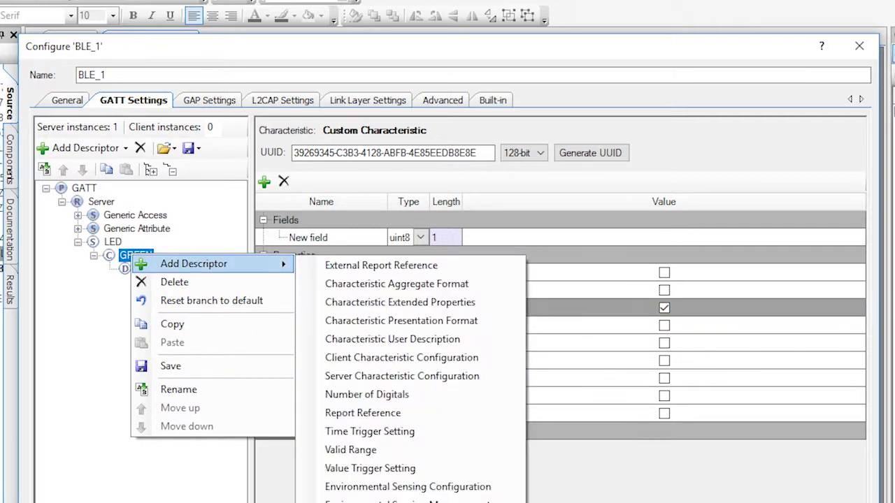
mouse_move(392, 339)
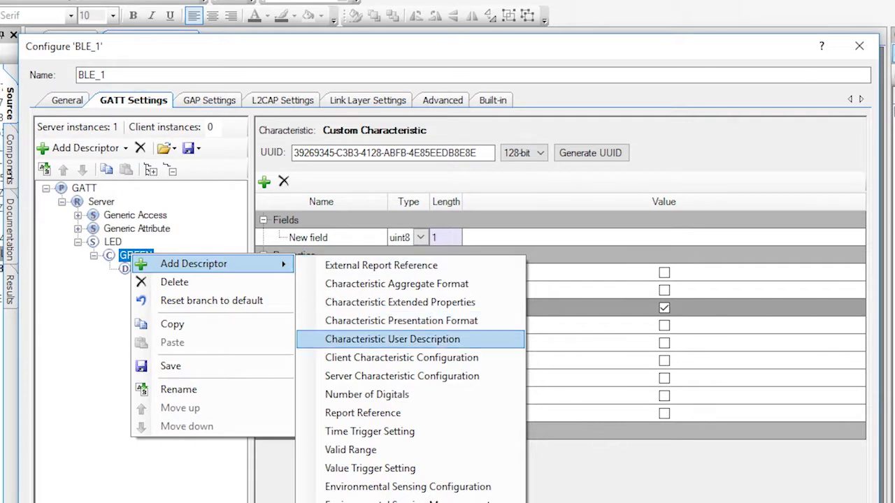
left_click(392, 339)
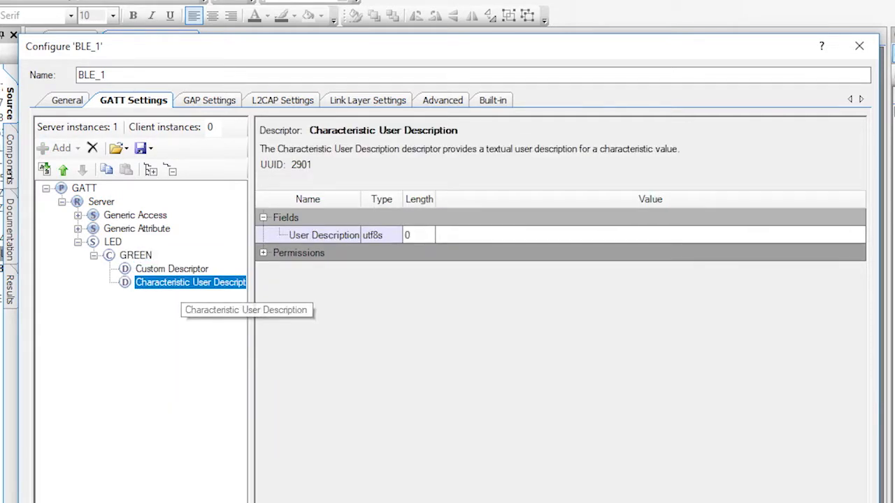
type("Gre")
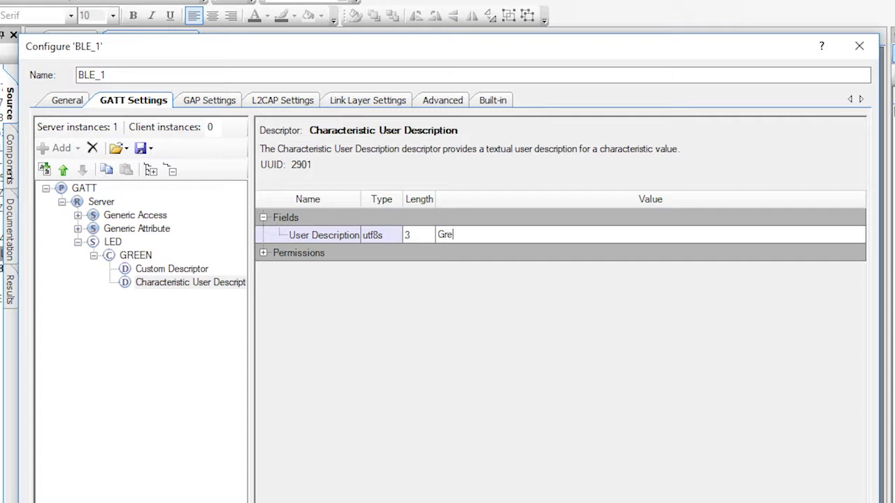
type("en Brighness")
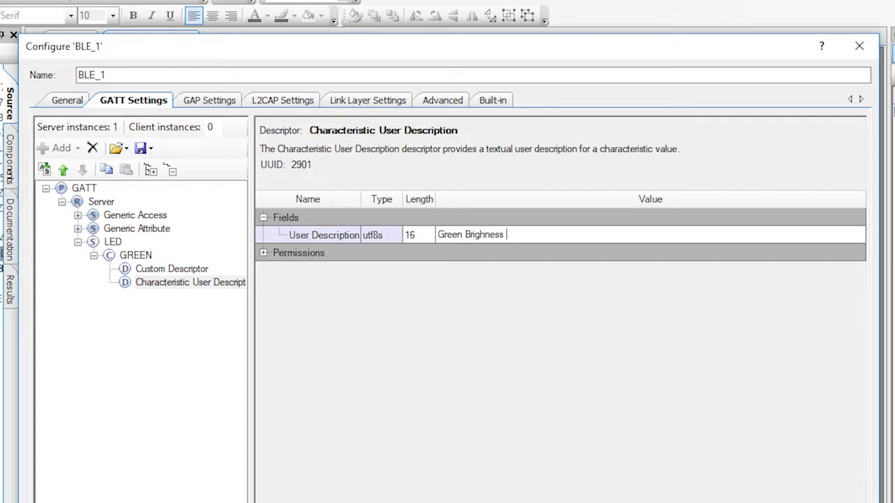
left_click(171, 268)
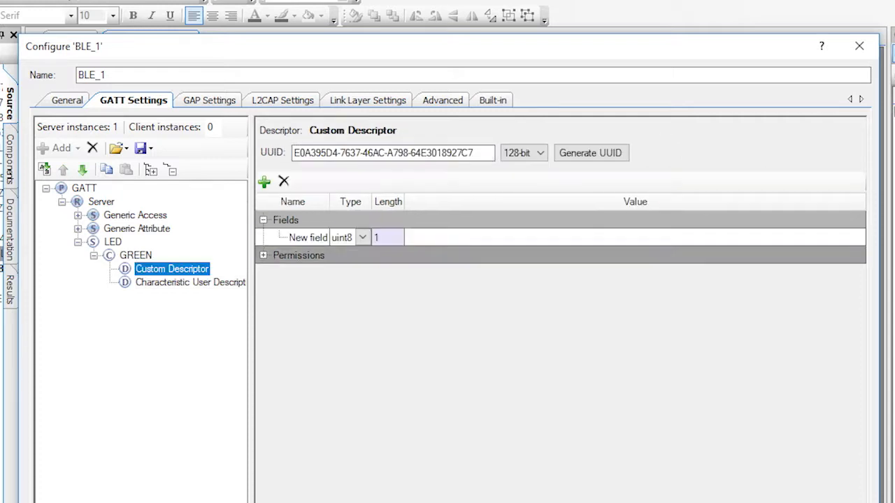
right_click(171, 268)
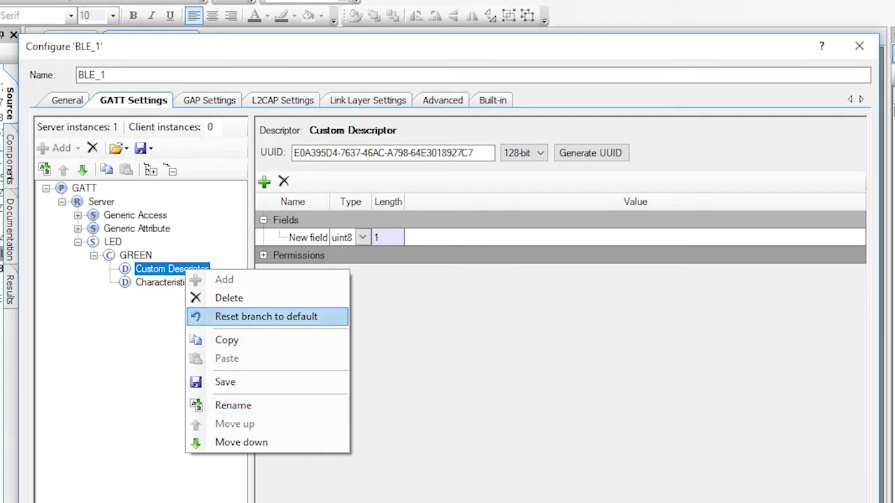
left_click(229, 298)
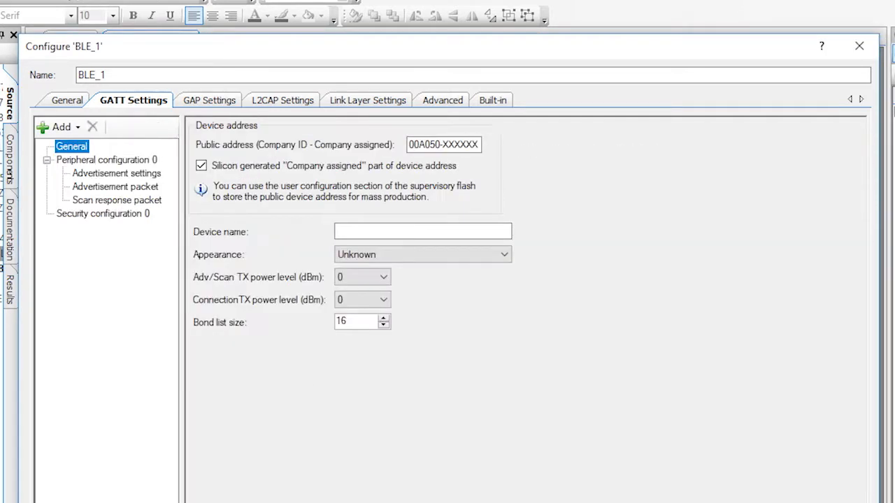
Name the device P6LED, use General discovery mode, and disable the fast advertising timeout
left_click(204, 100)
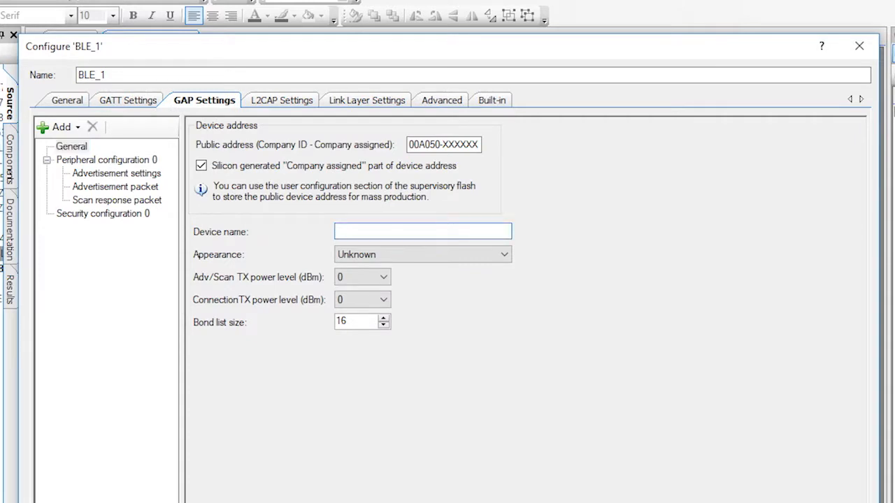
type("P6LE")
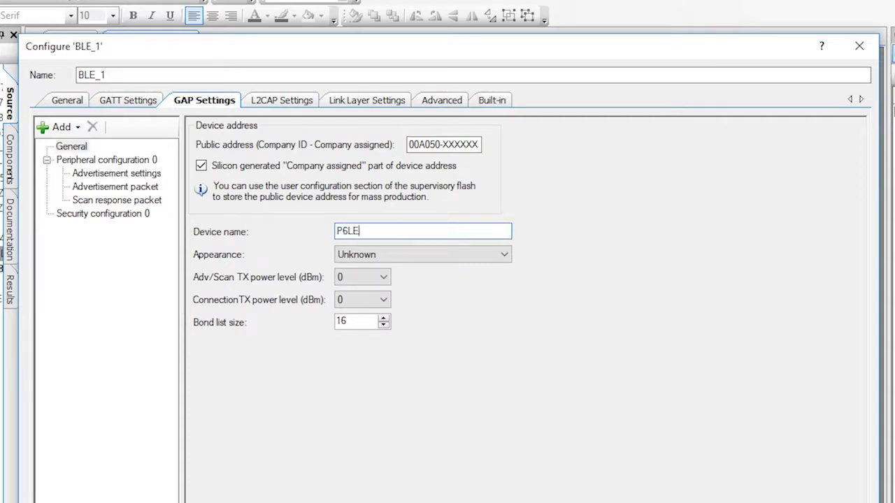
type("D")
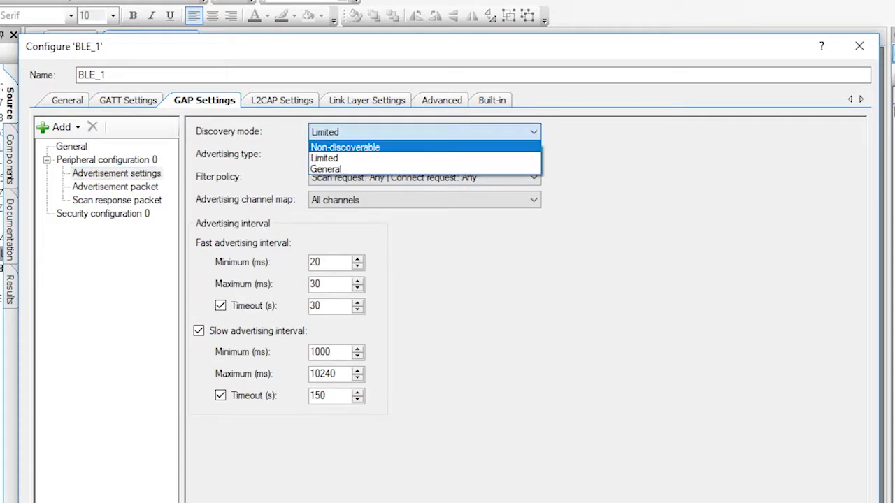
left_click(325, 169)
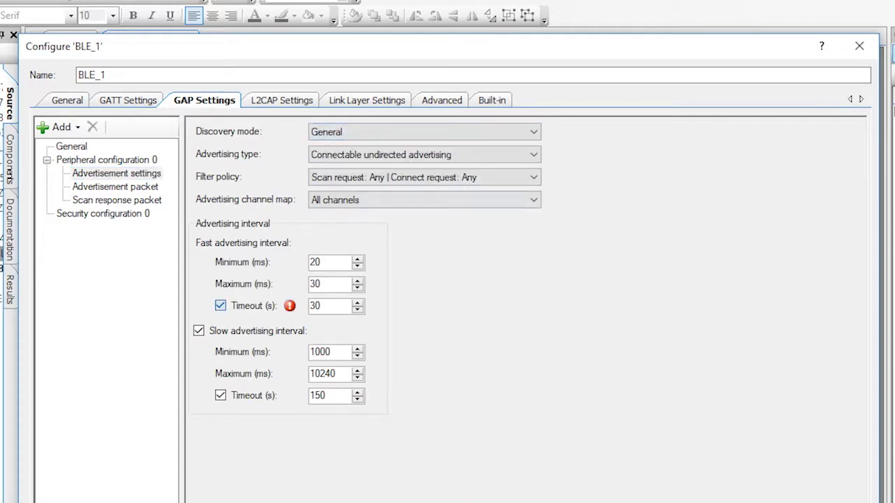
left_click(221, 305)
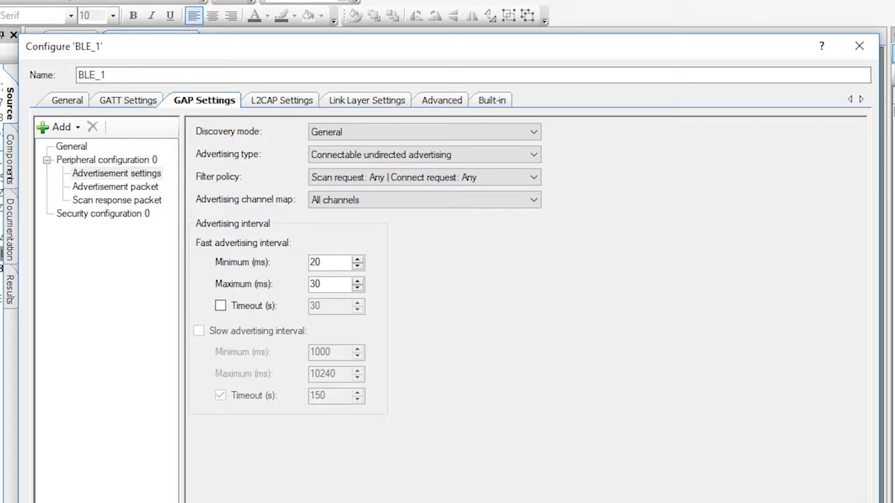
Include the local name in the advertisement packet
left_click(114, 187)
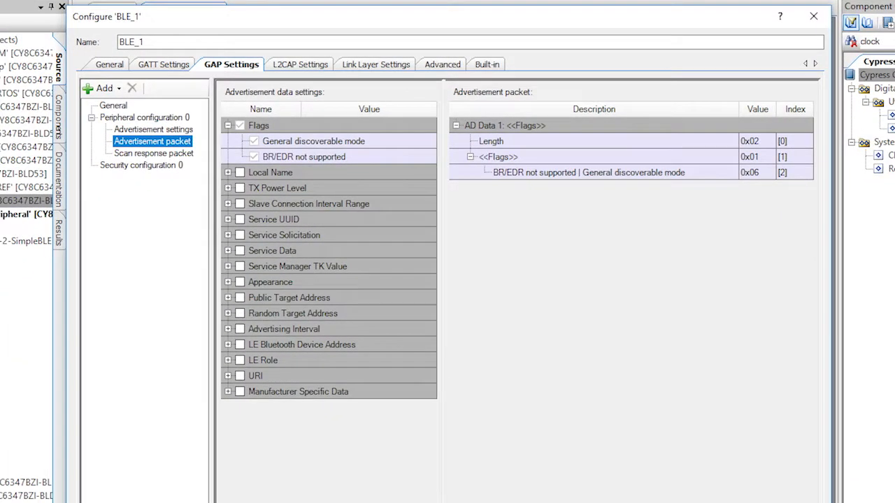
left_click(240, 172)
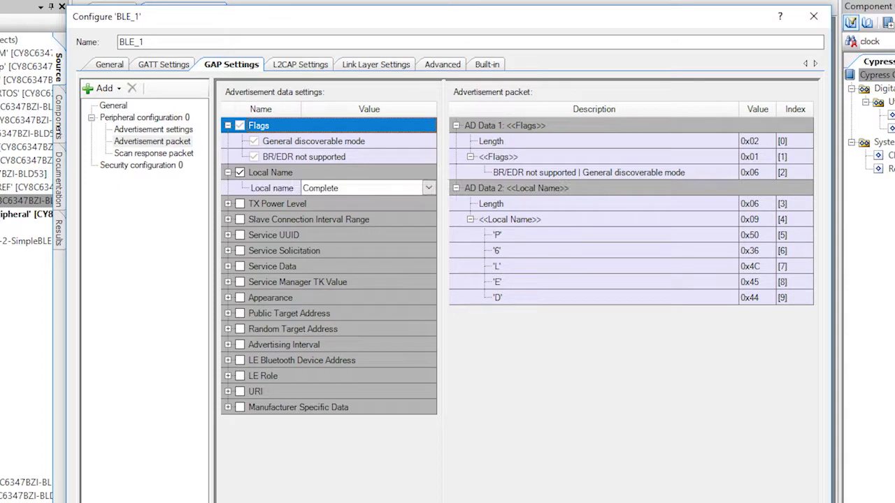
left_click(240, 235)
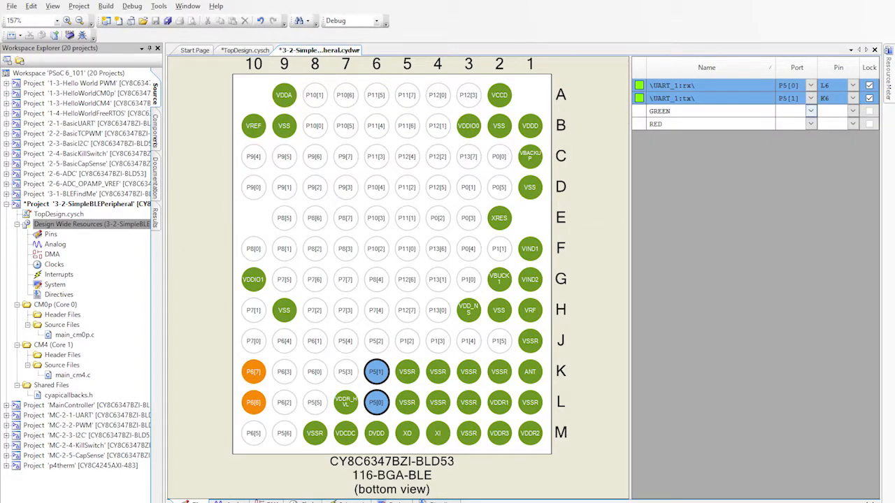
Assign the GREEN LED to pin P1[1] and pick a pin for RED
left_click(498, 249)
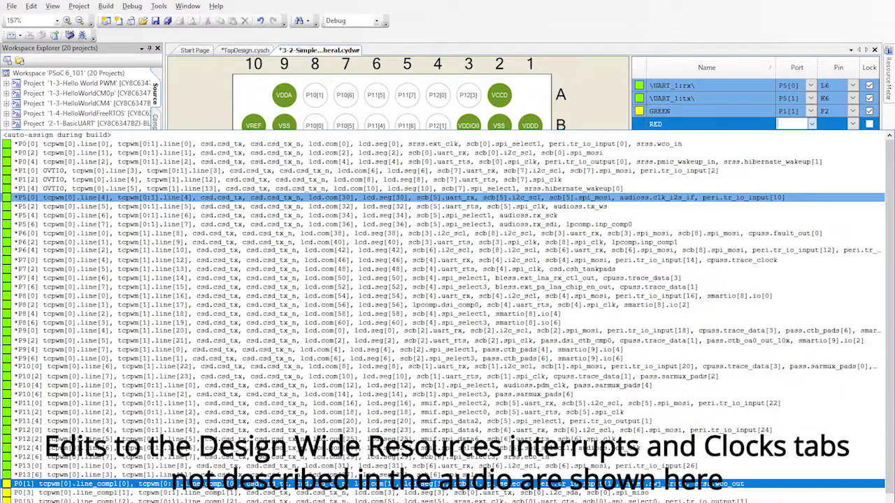
left_click(91, 391)
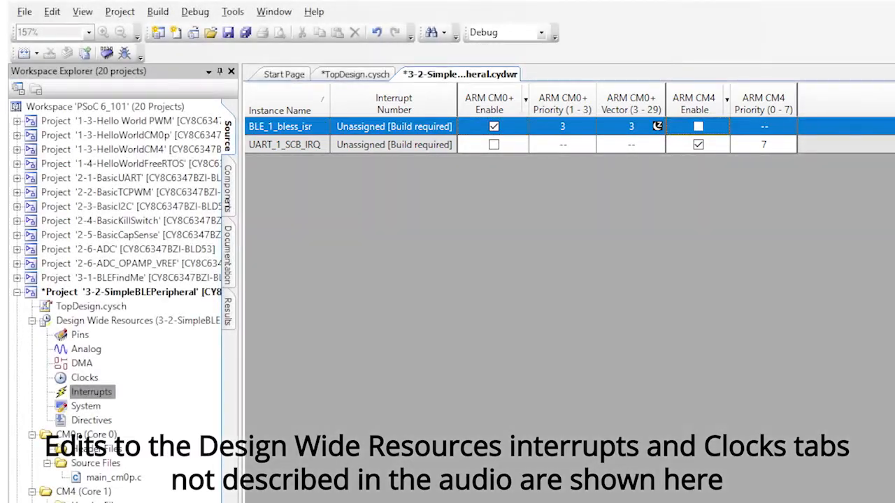
Enable the WCO and set Clk_LF and Clk_Bak to the 32.768 kHz WCO
left_click(84, 377)
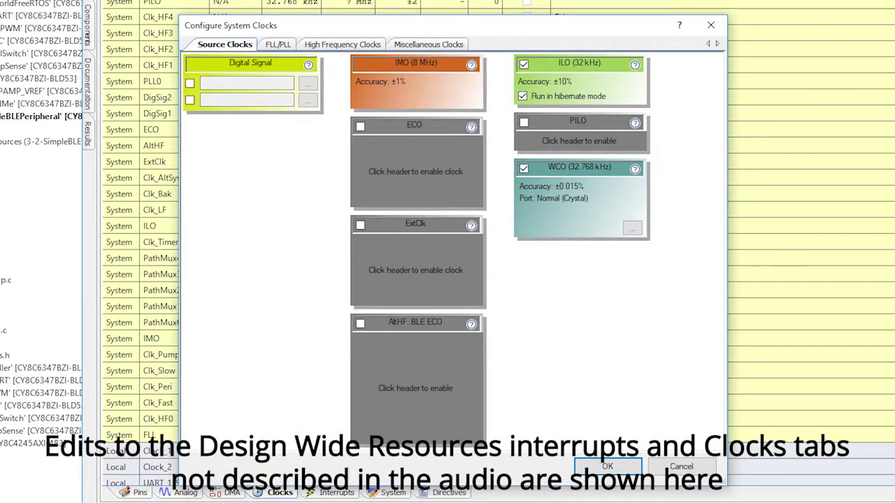
left_click(427, 44)
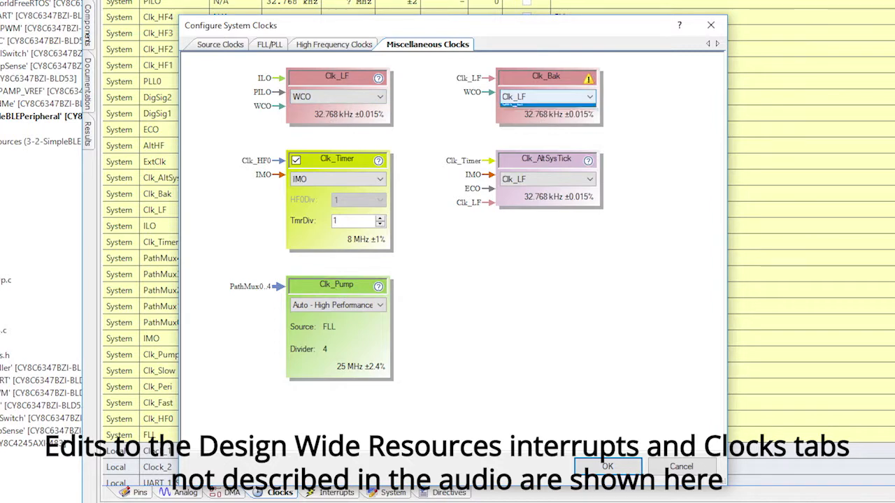
left_click(547, 96)
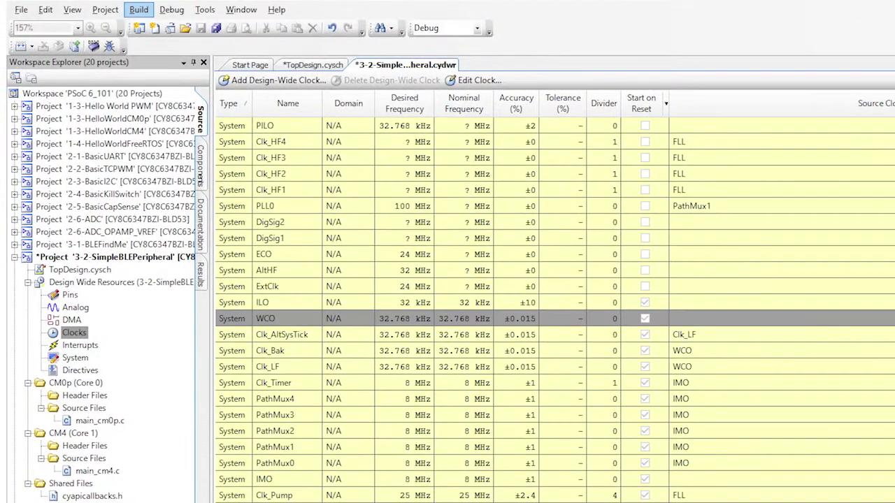
left_click(139, 9)
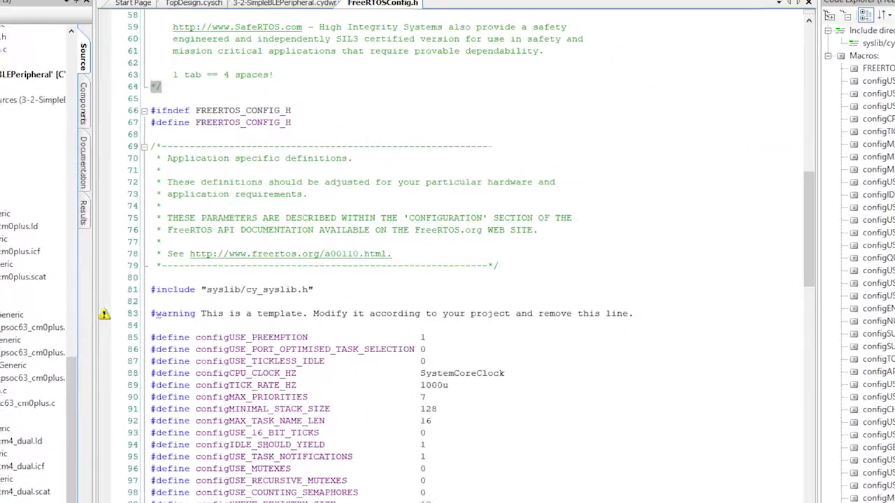
Include project.h in stdio_user.h, route stdio through UART_1_HW, then open main_cm0p.c
scroll("down", 3)
type("1")
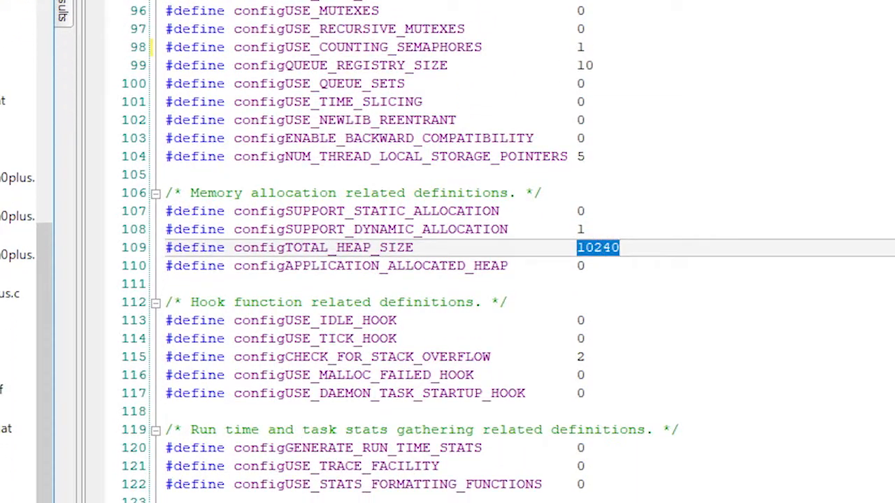
scroll("down", 3)
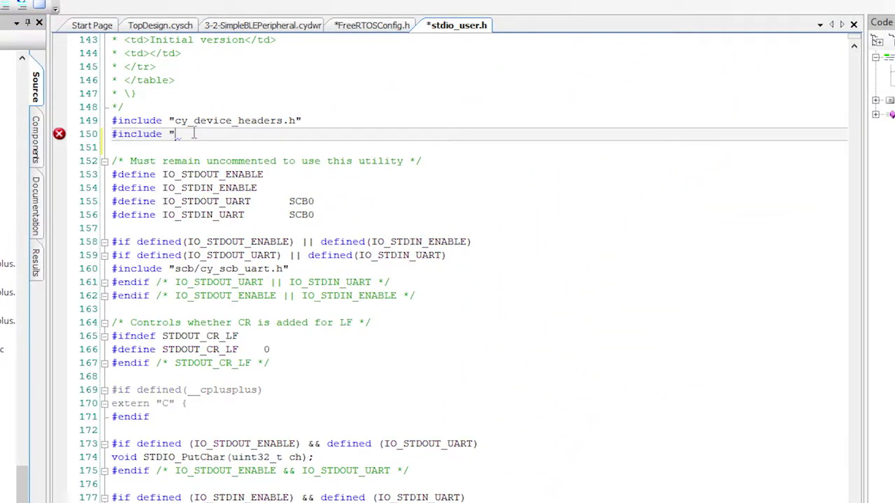
type("project.h\"")
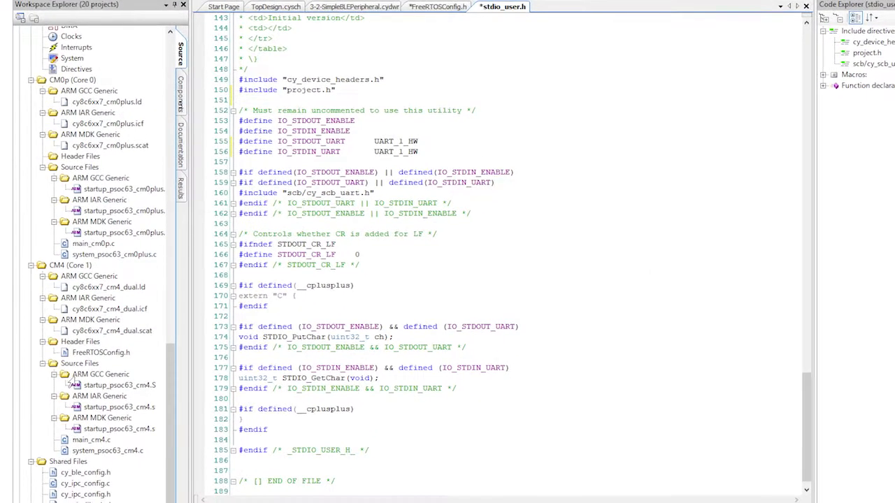
double_click(93, 244)
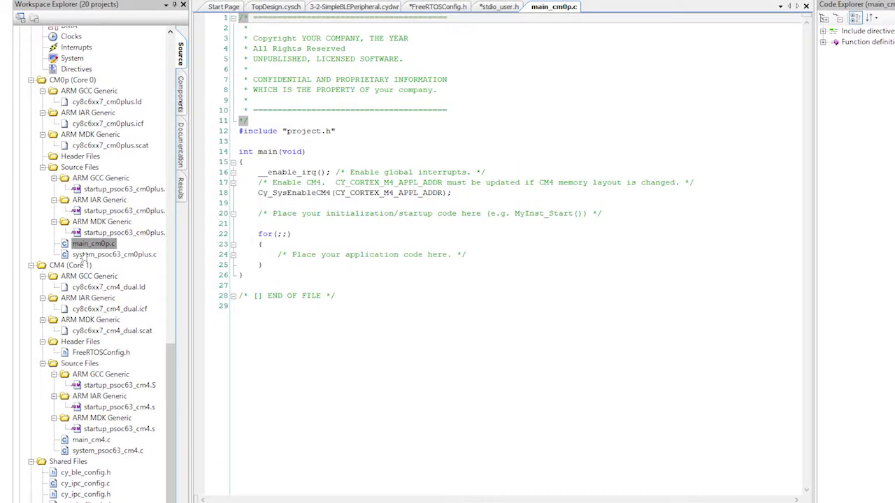
Add a Cy_BLE_Start(0) call in main_cm0p.c right after enabling global interrupts
left_click(496, 172)
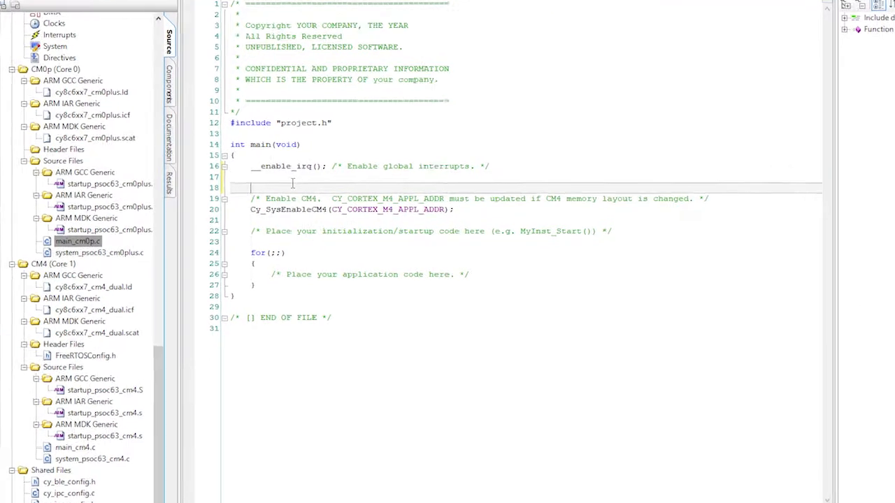
type("Cy_BLE_Start(0);")
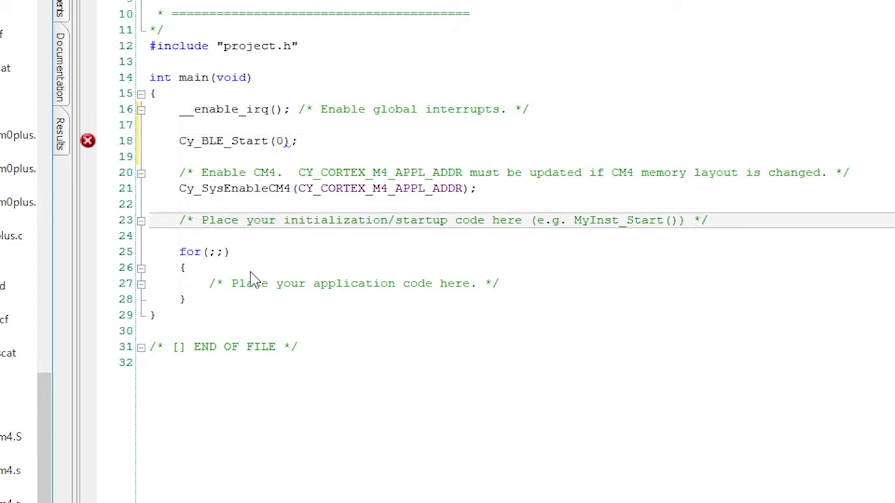
type("Cy_BLE_Pr")
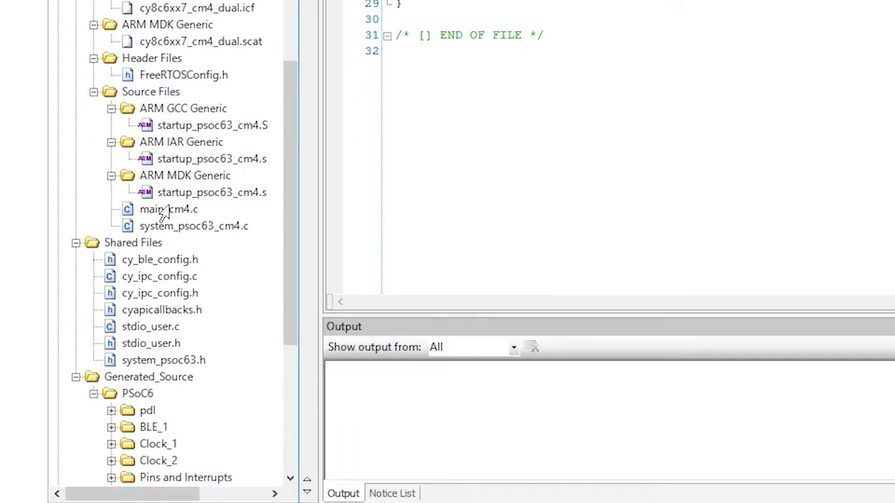
Open main_cm4.c and declare the SemaphoreHandle_t bleSemaphore handle
left_click(169, 209)
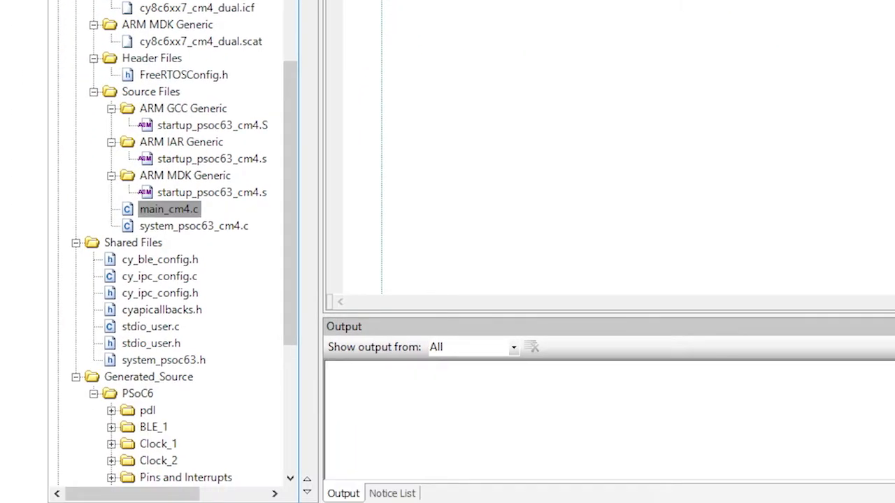
double_click(169, 209)
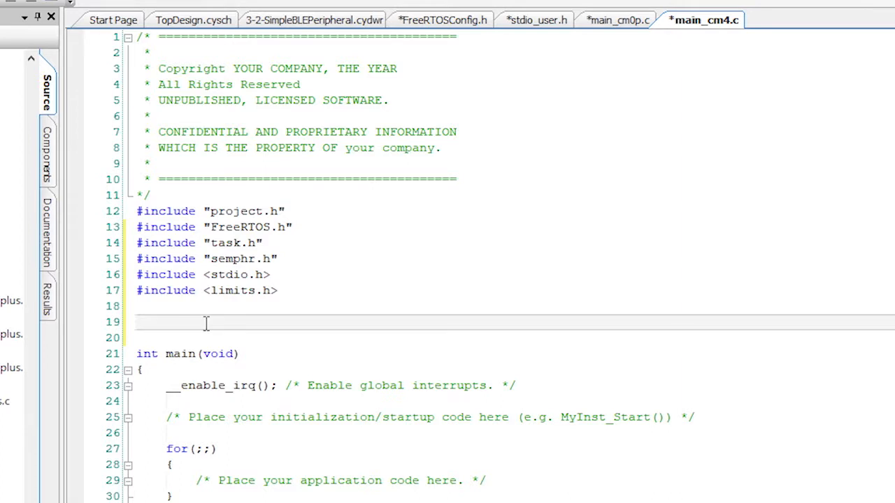
type("SemaphoreHandle_t bleSemaphore;")
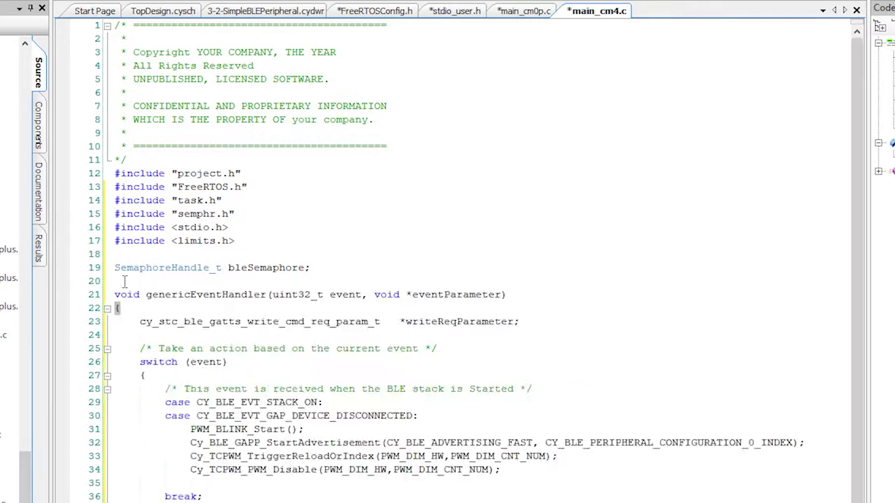
scroll("down", 3)
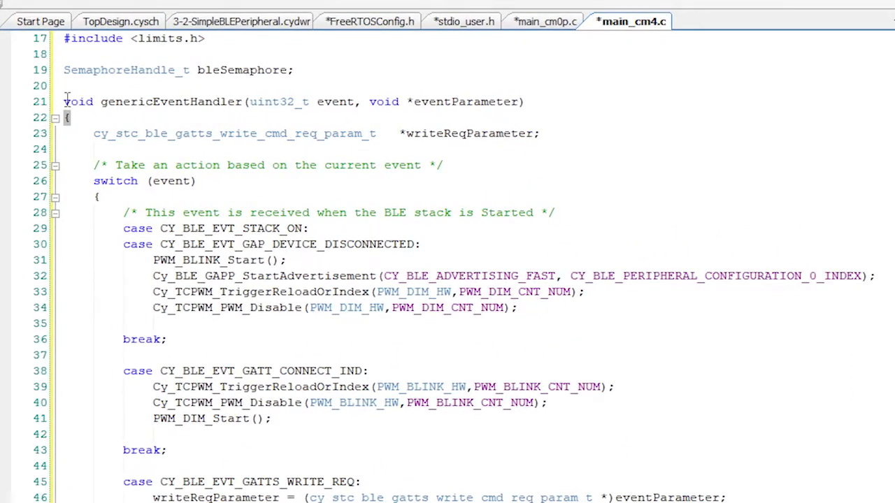
left_click(464, 102)
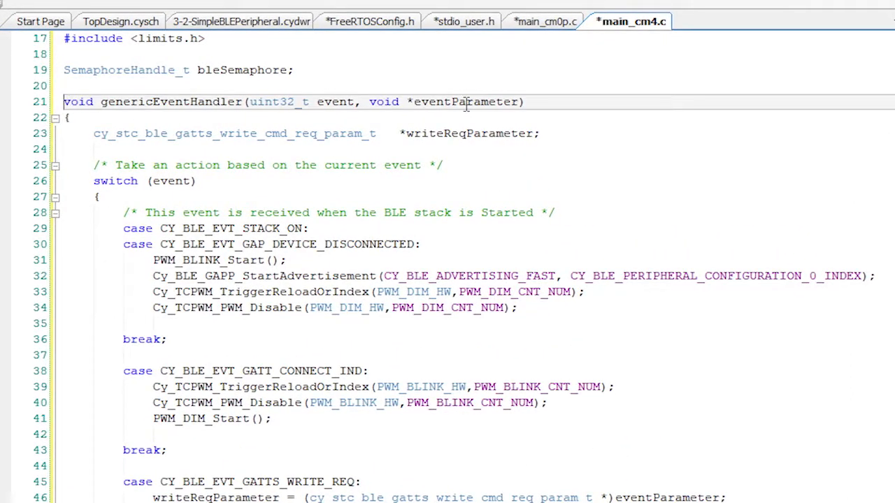
double_click(465, 102)
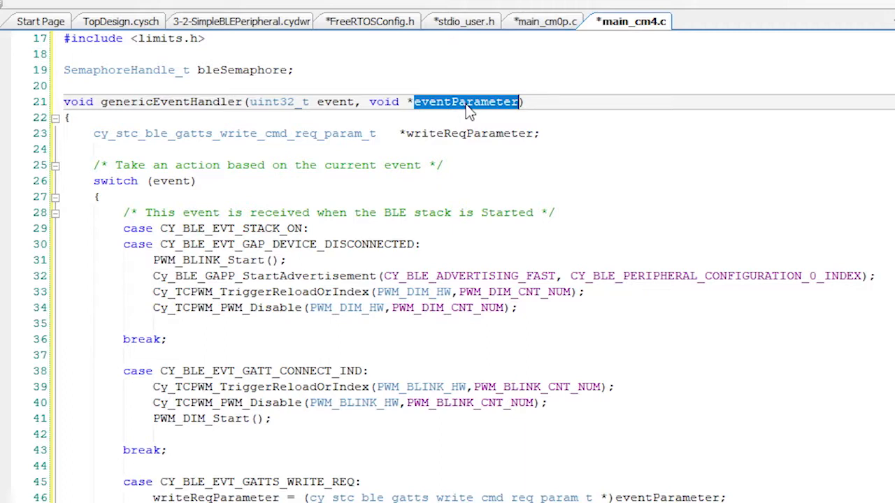
mouse_move(446, 126)
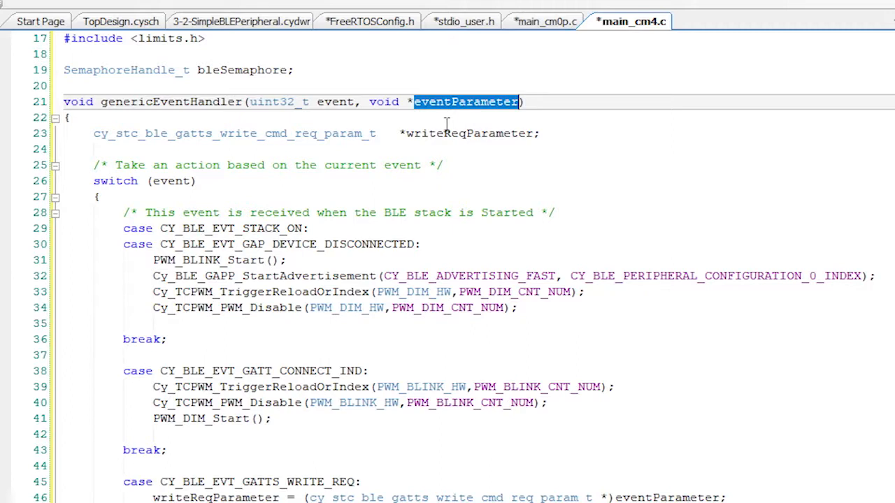
double_click(470, 133)
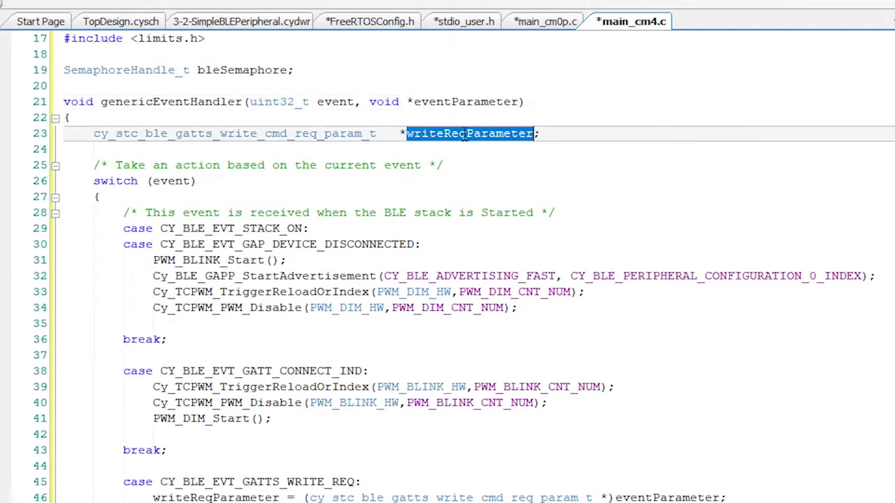
mouse_move(466, 141)
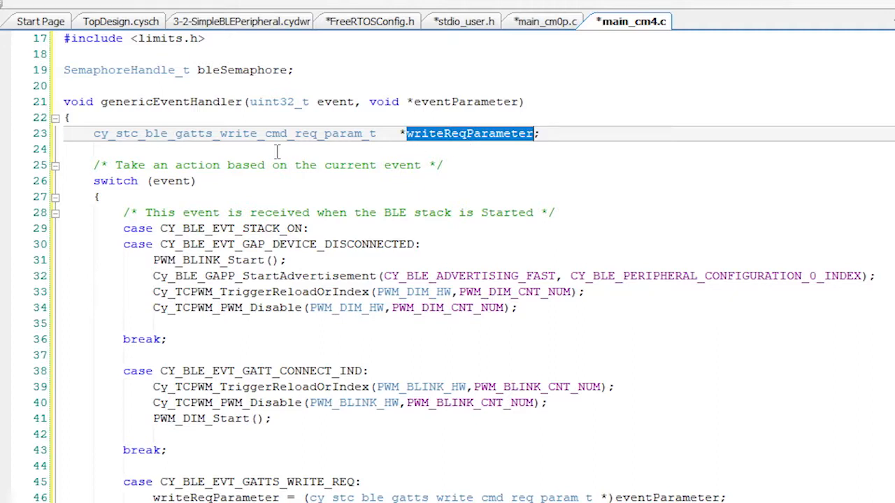
mouse_move(67, 181)
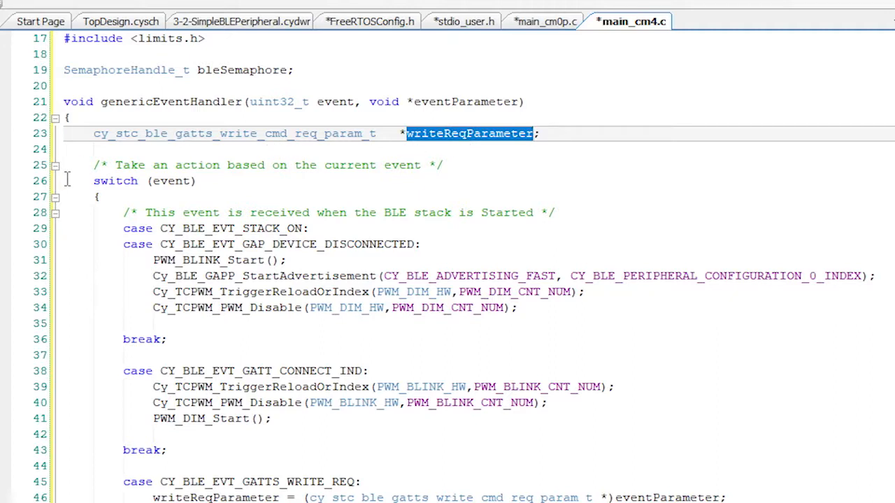
left_click(98, 197)
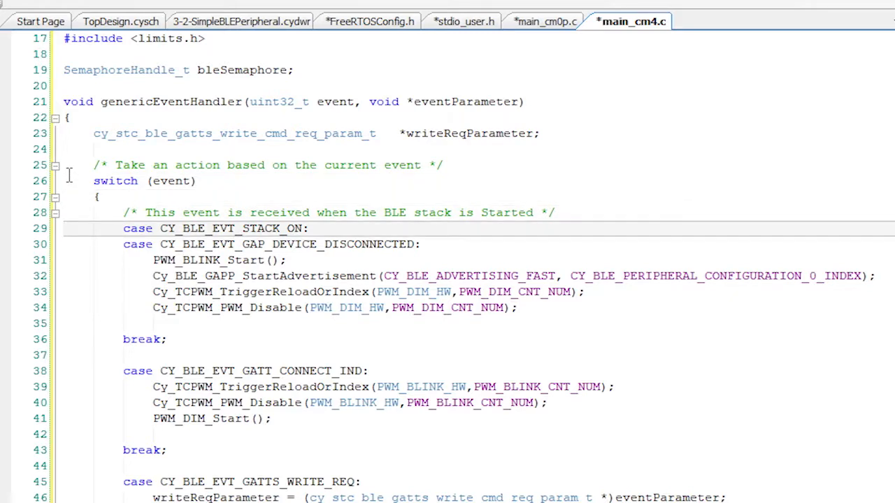
mouse_move(67, 248)
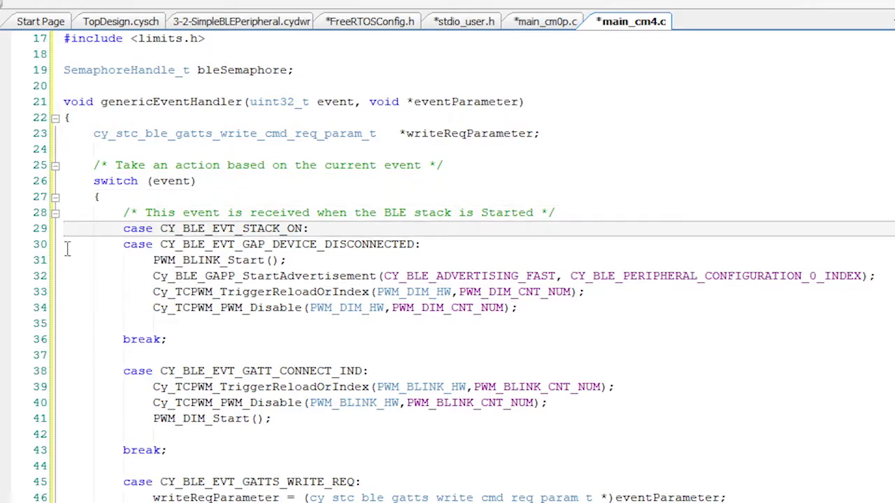
left_click(77, 243)
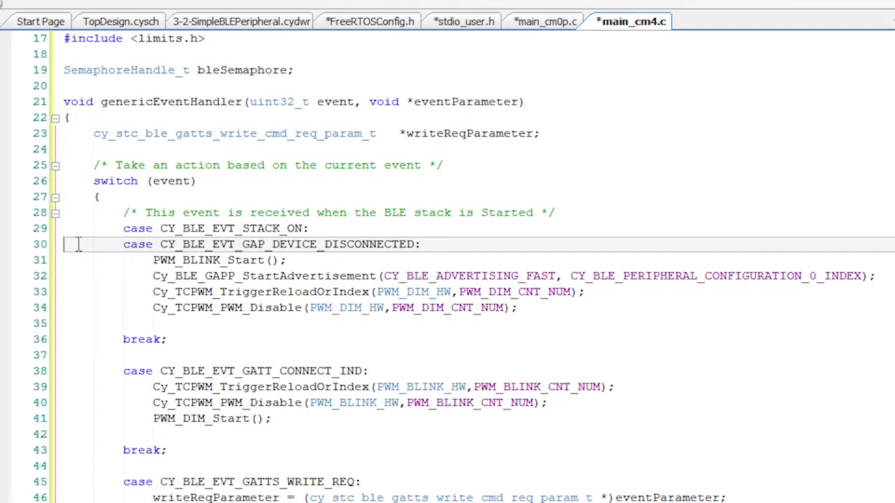
mouse_move(74, 306)
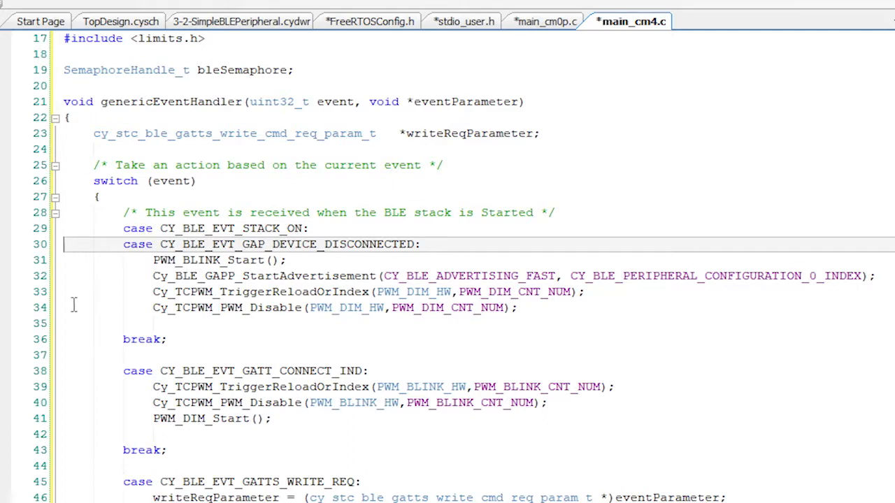
scroll("down", 3)
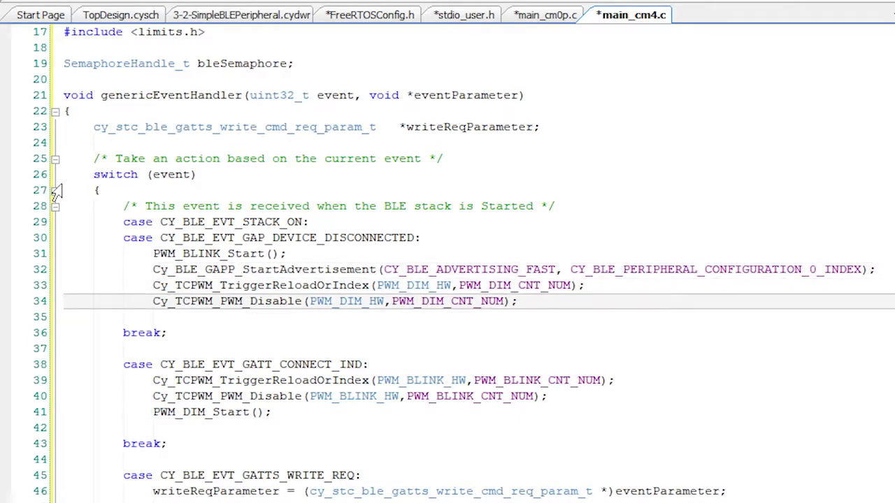
scroll("down", 3)
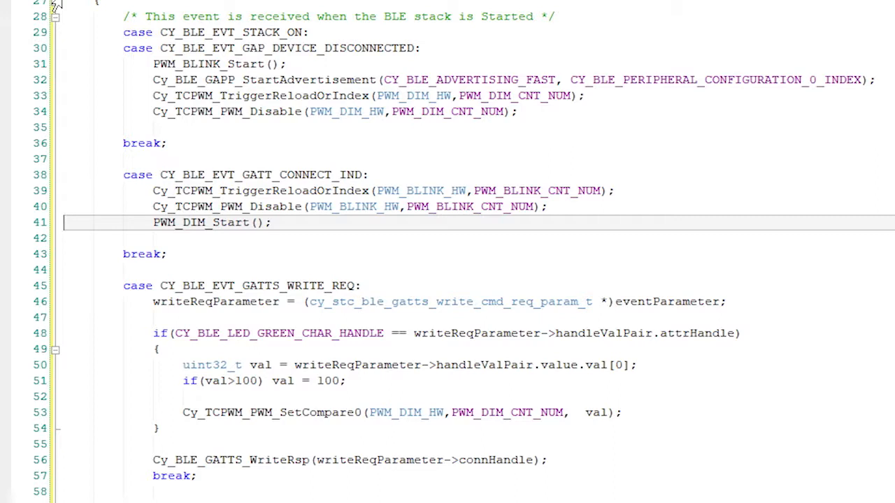
left_click(259, 285)
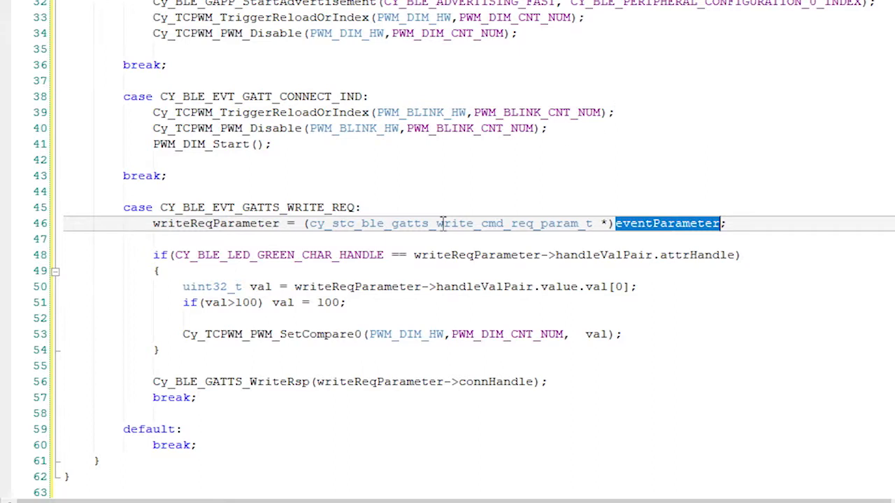
double_click(443, 222)
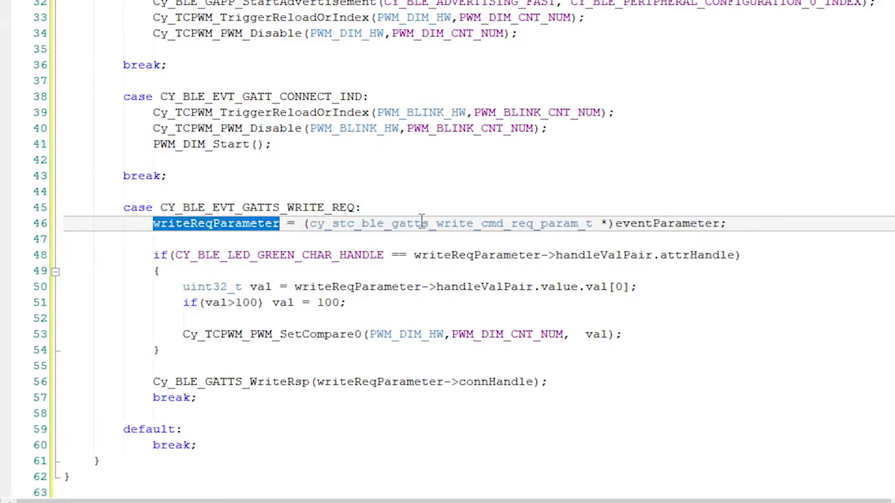
double_click(447, 223)
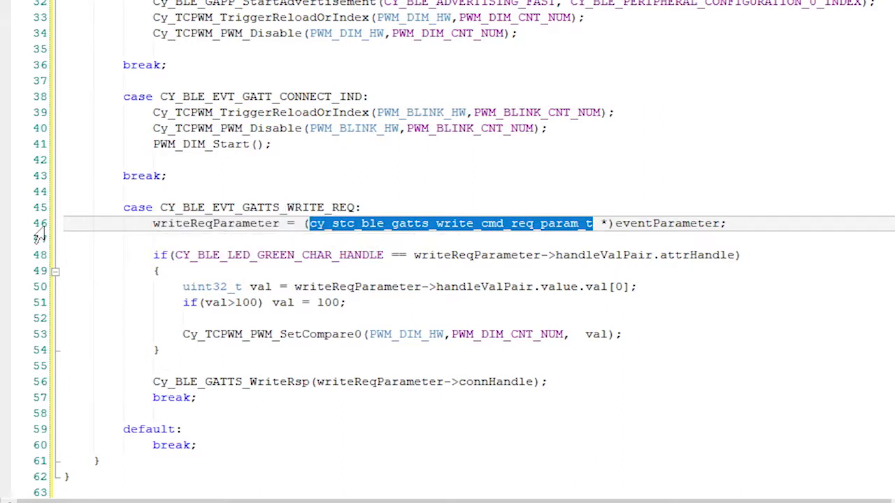
Open main_cm4.c from the 3-1-BLEFindMe project in Workspace Explorer
left_click(66, 223)
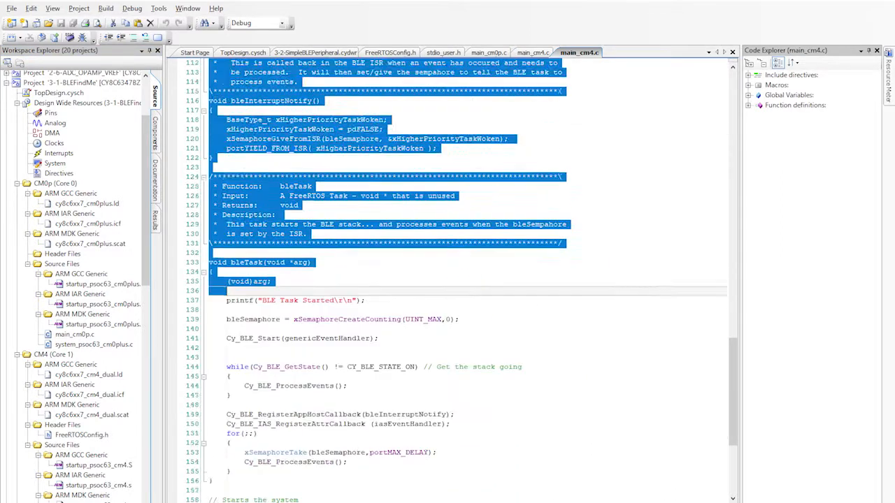
scroll("down", 3)
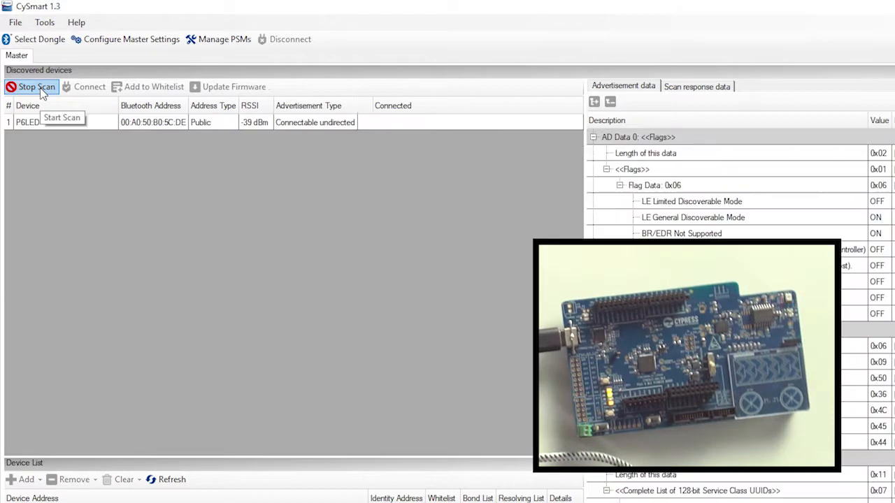
Rescan for BLE devices, select P6LED and connect to it
left_click(27, 121)
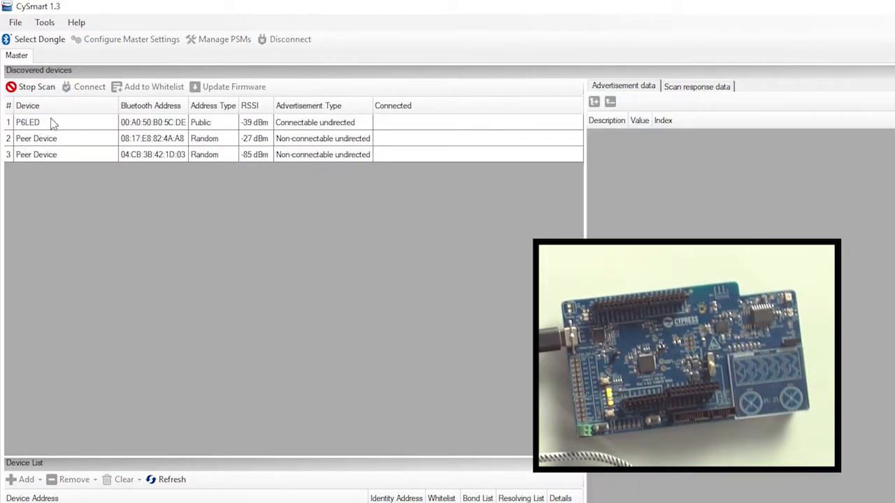
left_click(36, 87)
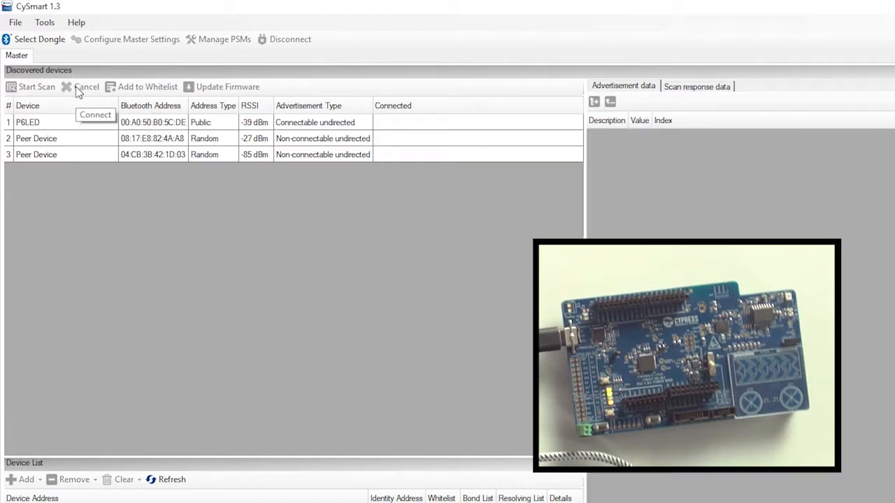
left_click(96, 114)
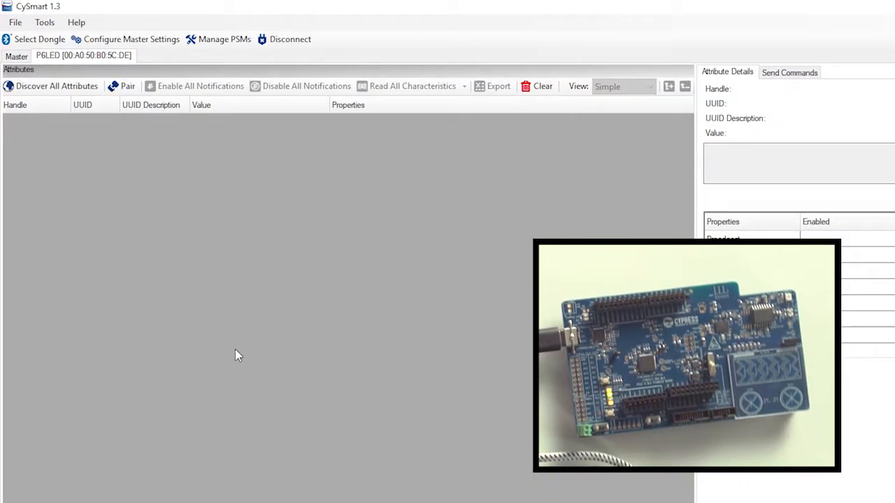
mouse_move(51, 107)
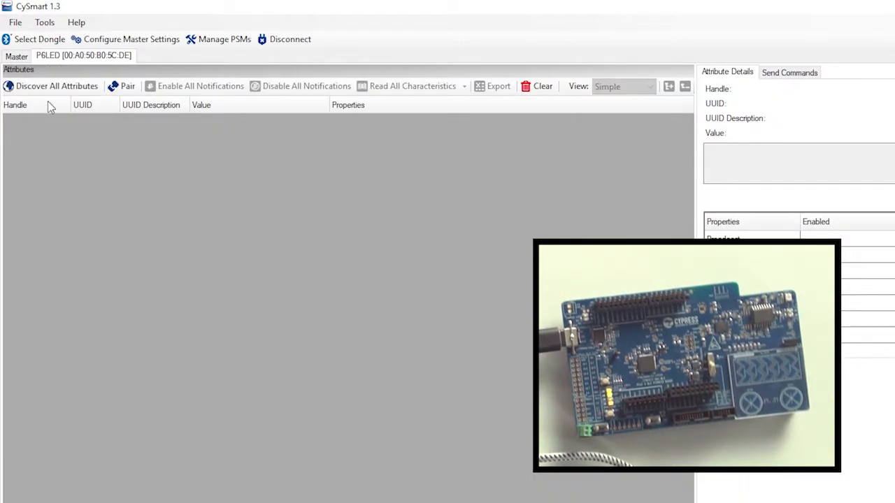
Discover P6LED's attributes and write value 64 to the green LED brightness characteristic
left_click(50, 86)
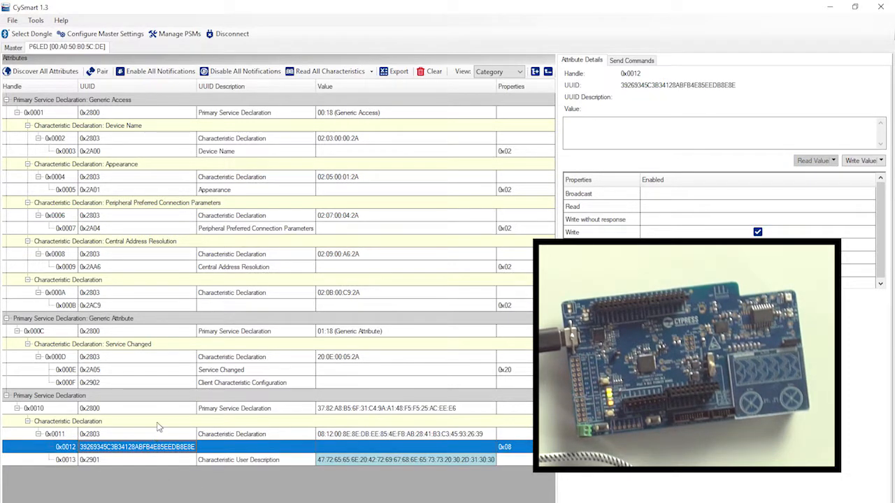
left_click(719, 134)
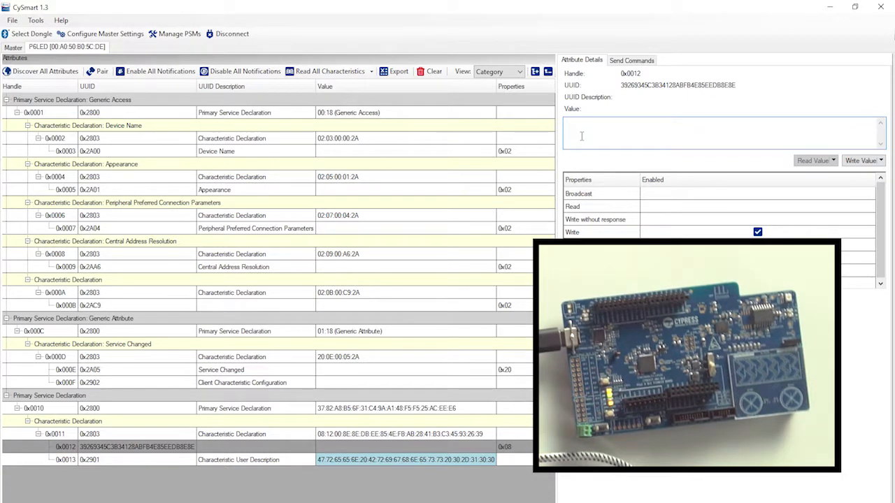
type("64")
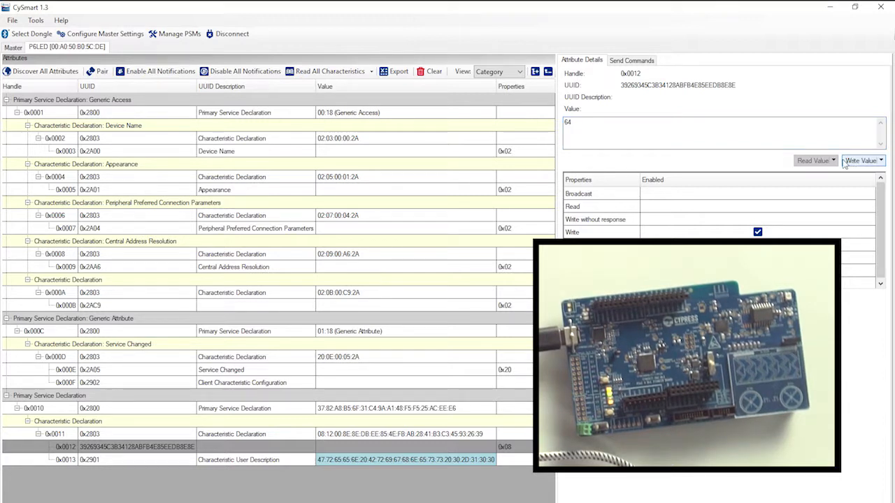
left_click(232, 33)
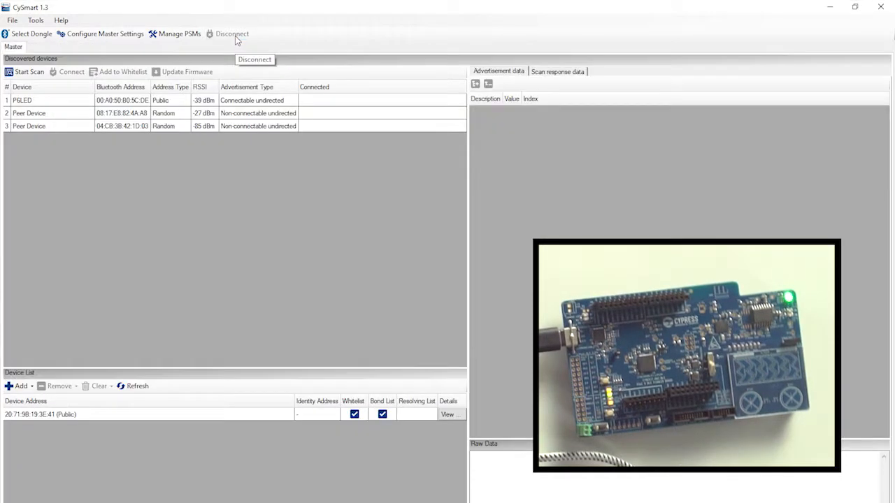